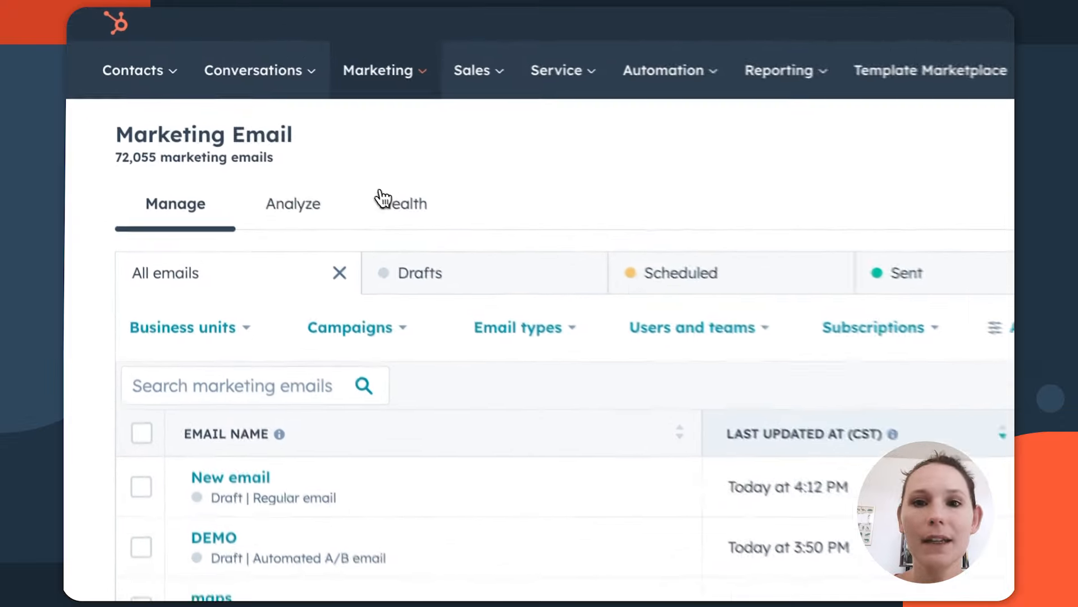
Review the Analyze view's engagement, delivery, device and performance-over-time charts for the past month.
click(292, 203)
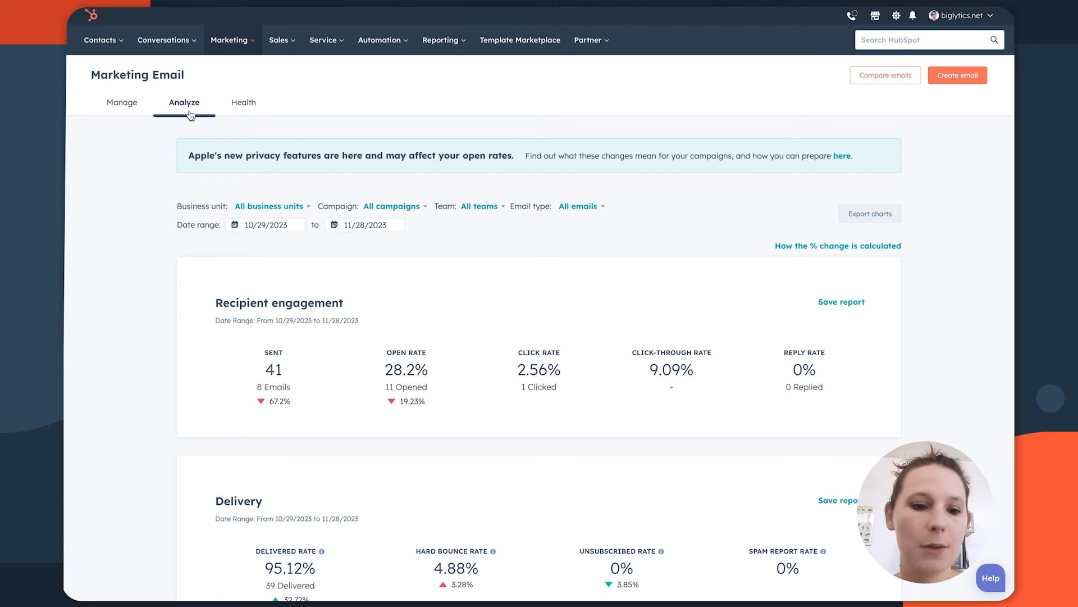
scroll(down, 3)
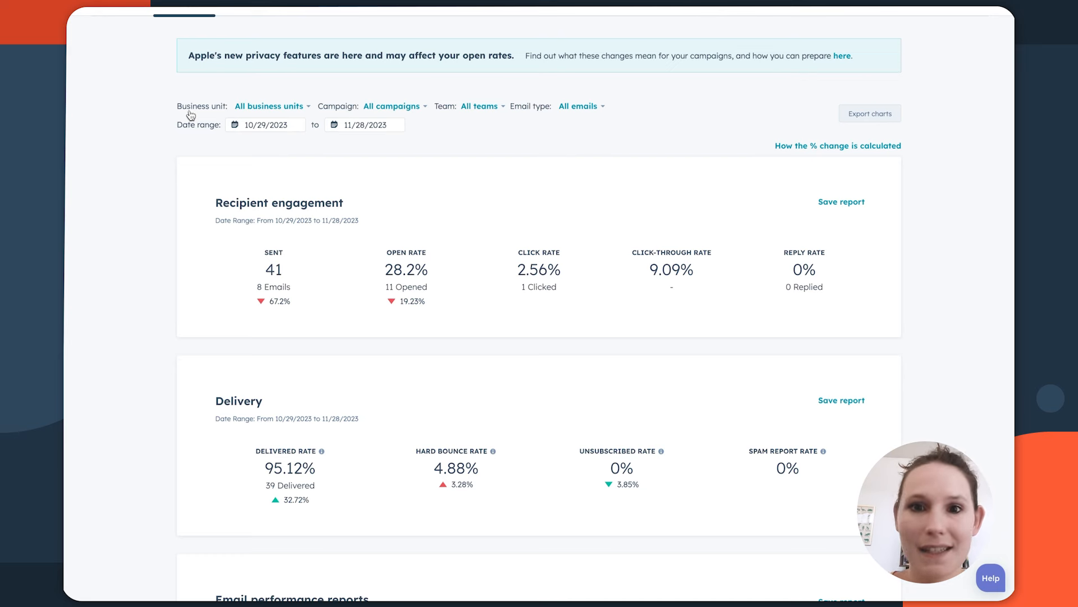
scroll(down, 3)
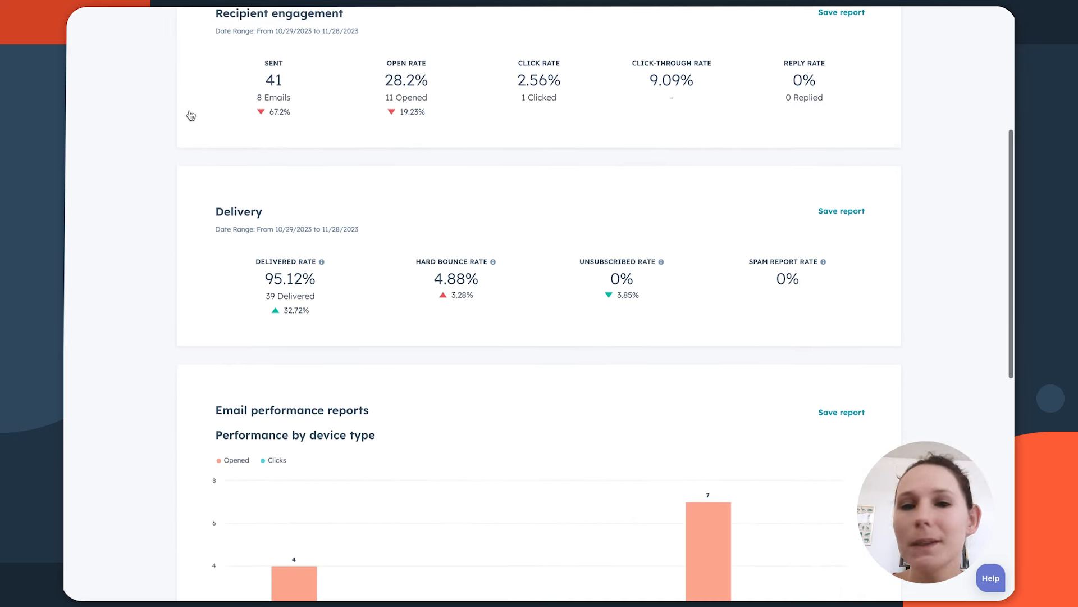
scroll(down, 3)
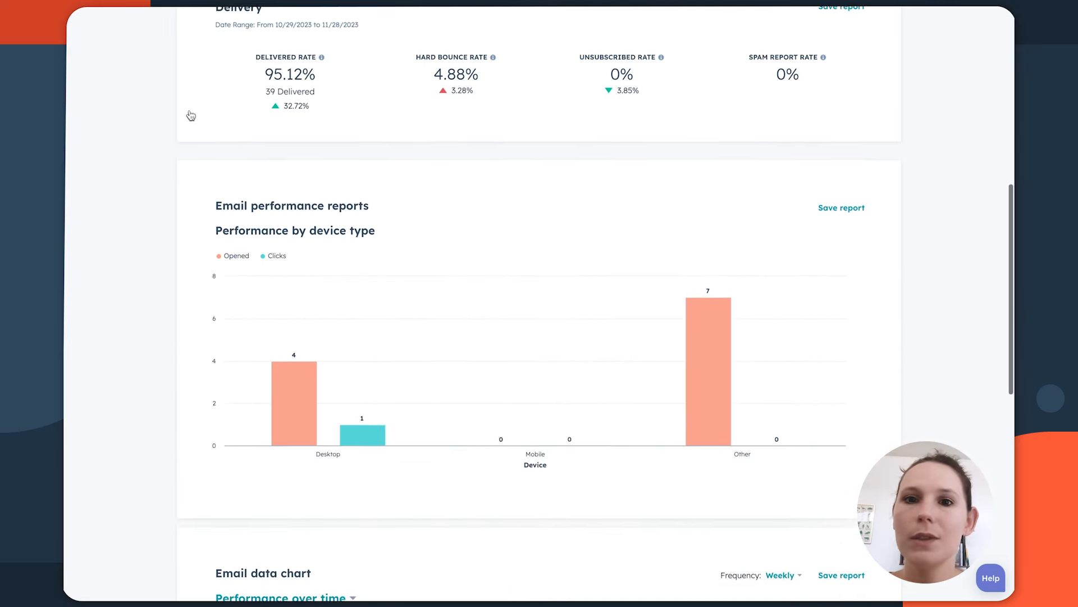
scroll(down, 3)
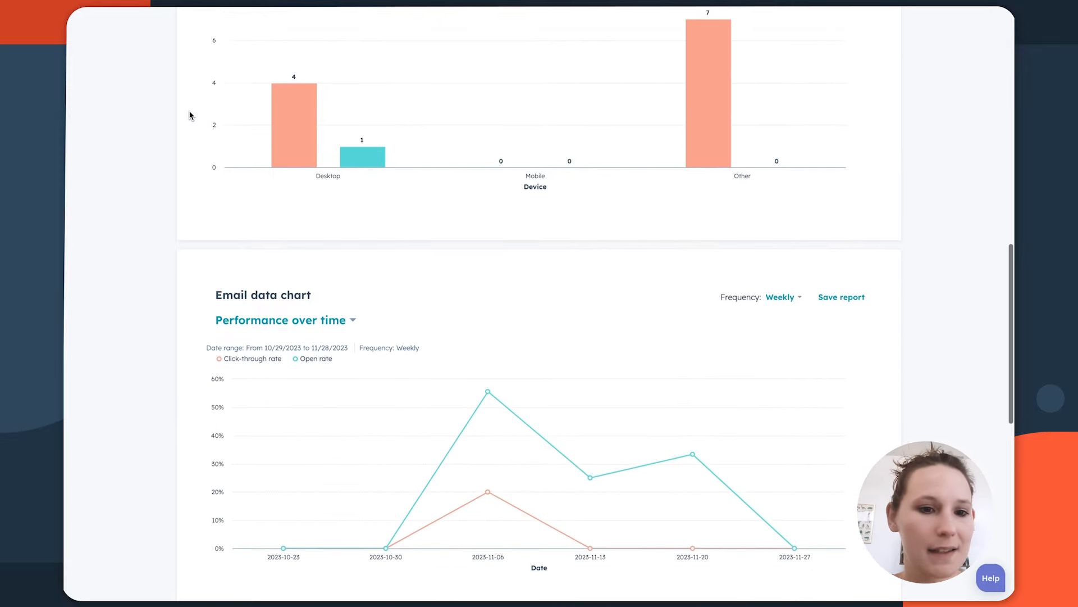
scroll(down, 3)
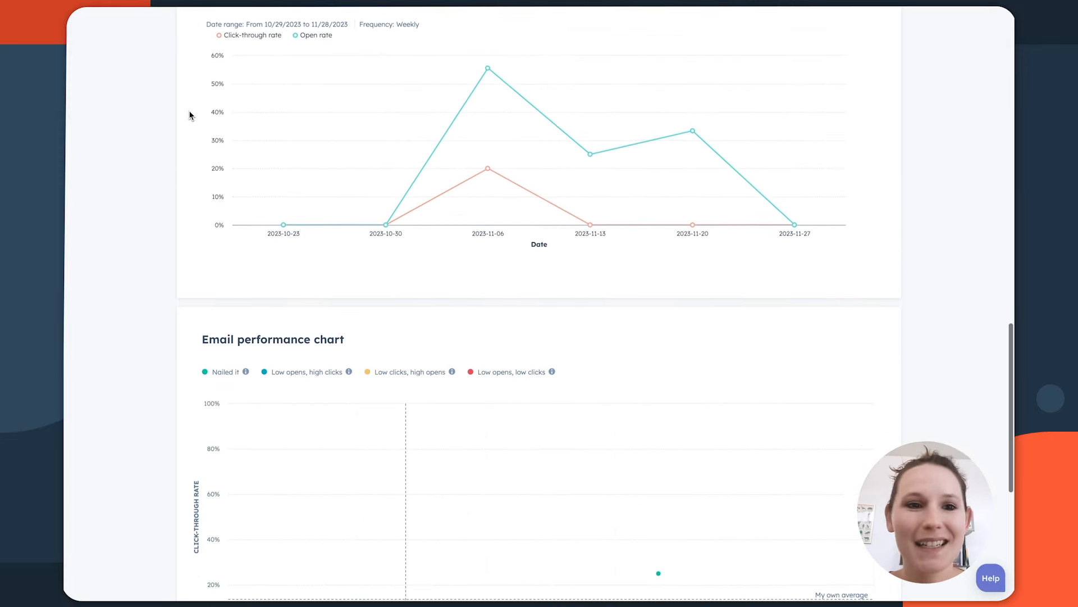
scroll(down, 3)
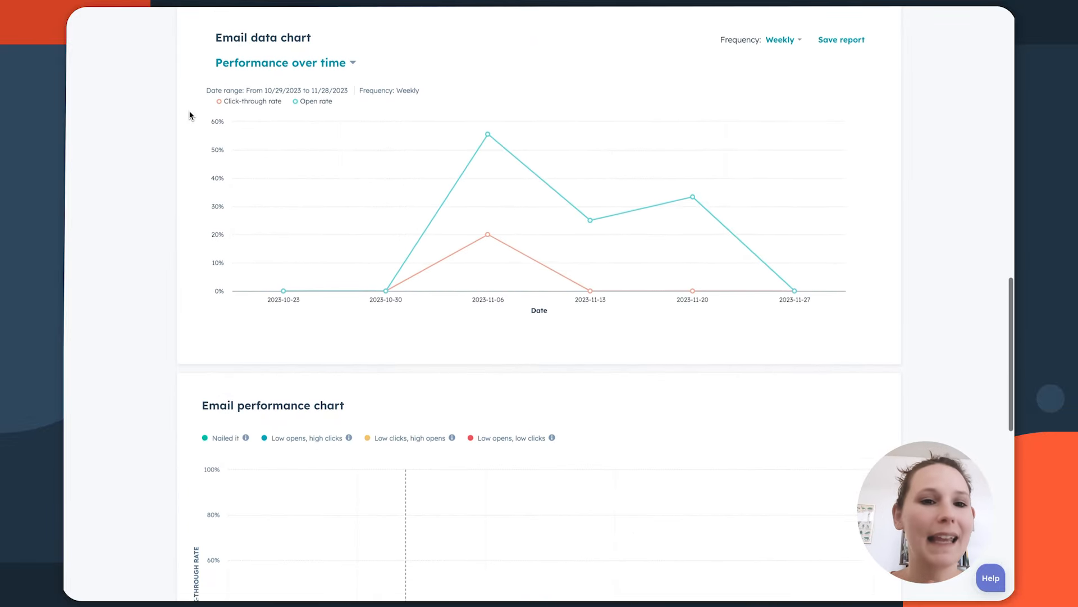
scroll(up, 3)
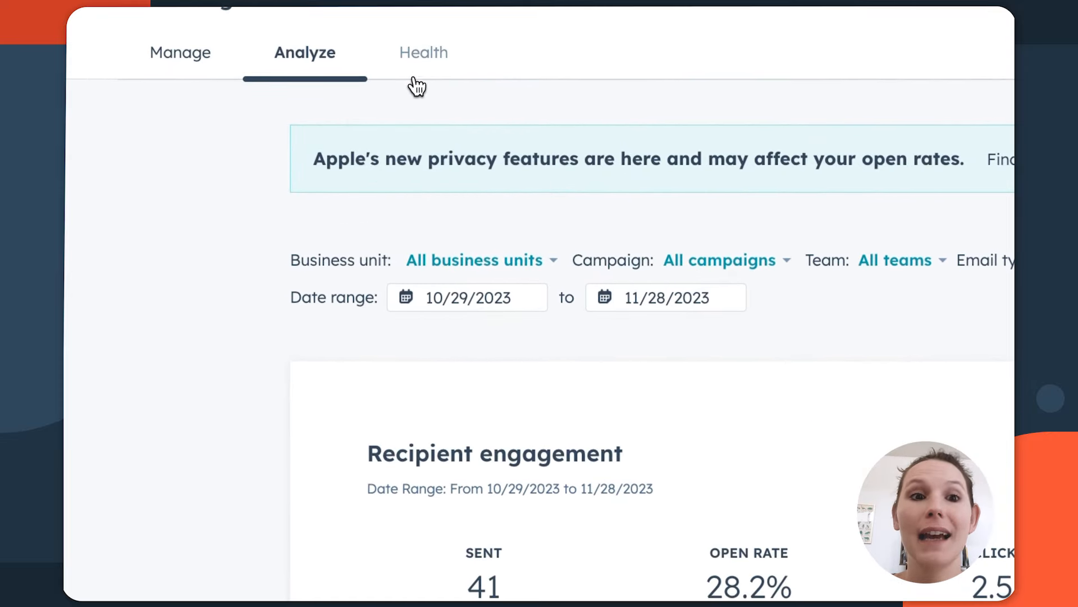
Review the Email Health benchmarks, score over time and monthly table, then return to the Manage email list.
click(423, 53)
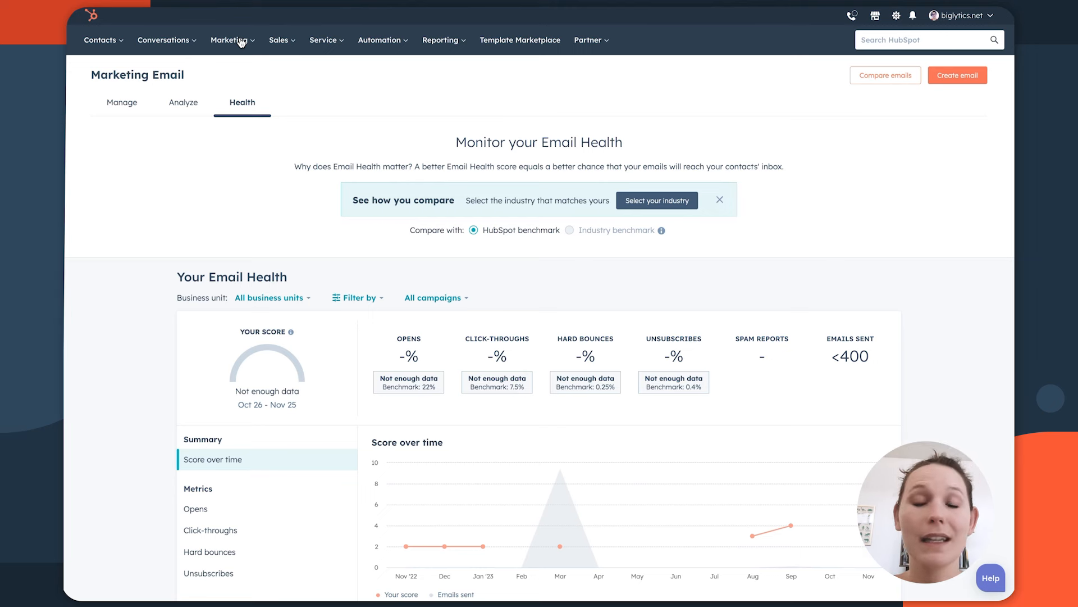
scroll(down, 3)
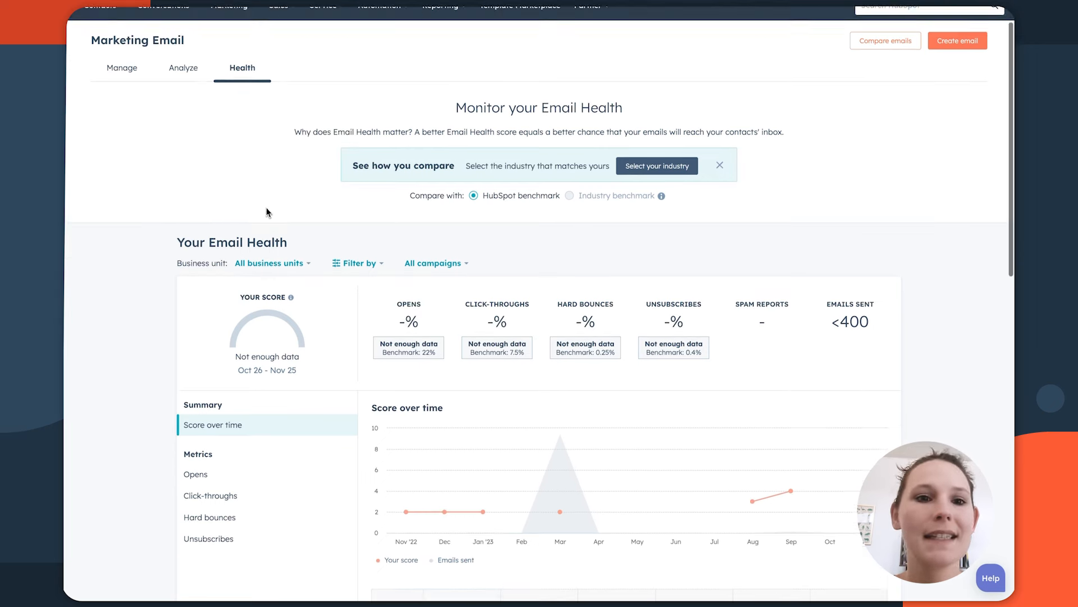
scroll(down, 3)
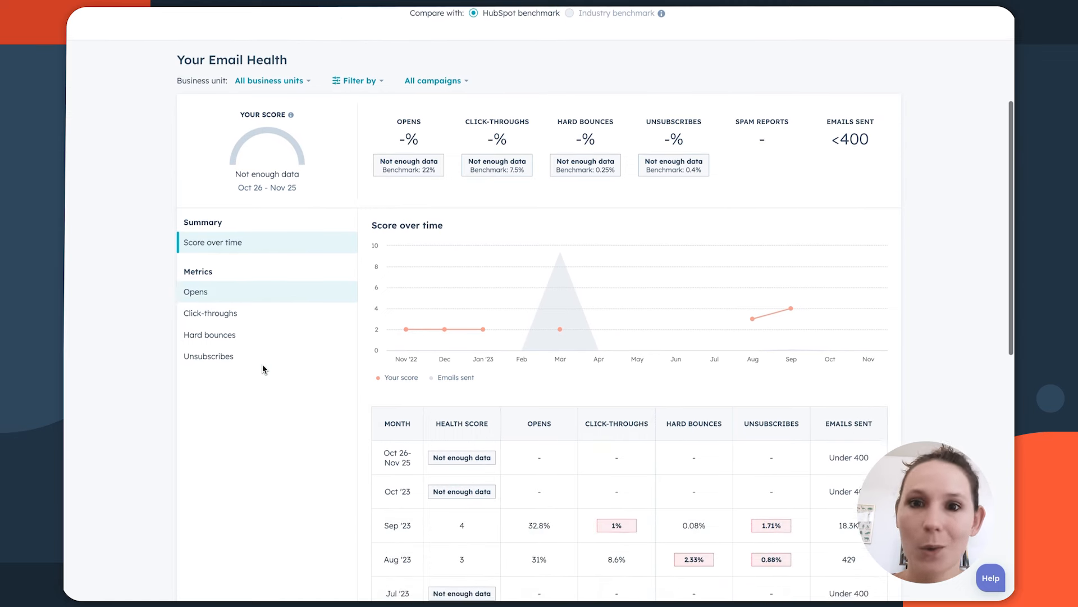
scroll(down, 3)
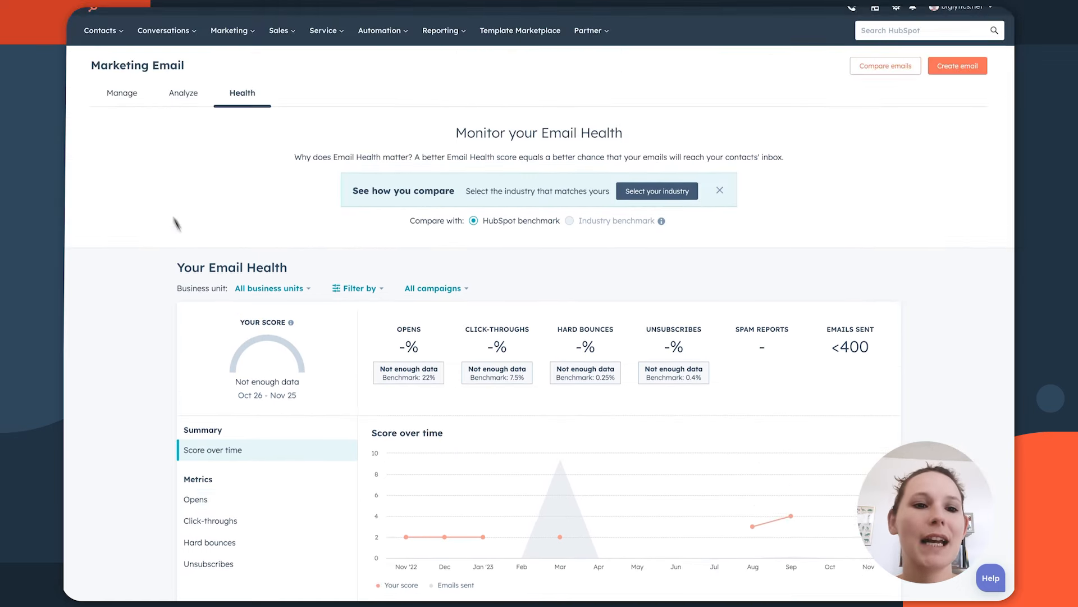
click(122, 93)
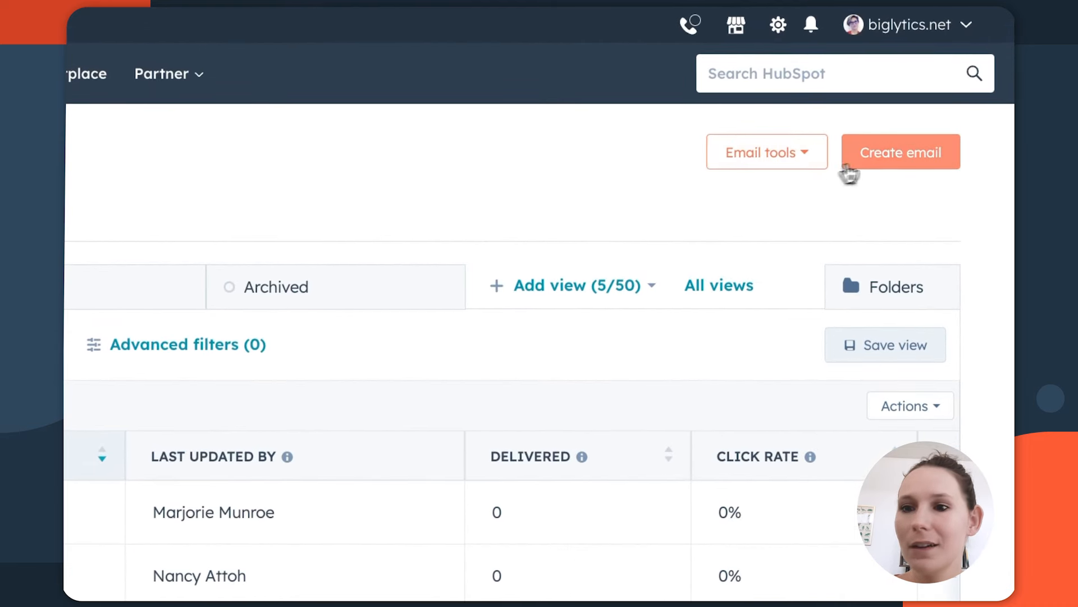
Create a new email under the biglytics.net account business unit, reaching the Regular email type choice.
click(900, 152)
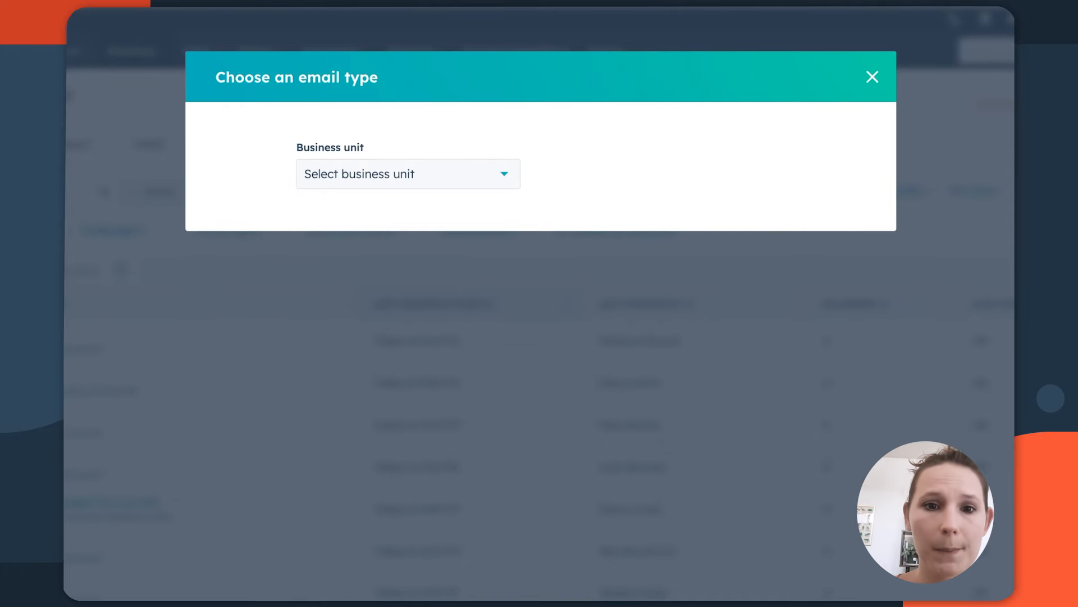
click(407, 173)
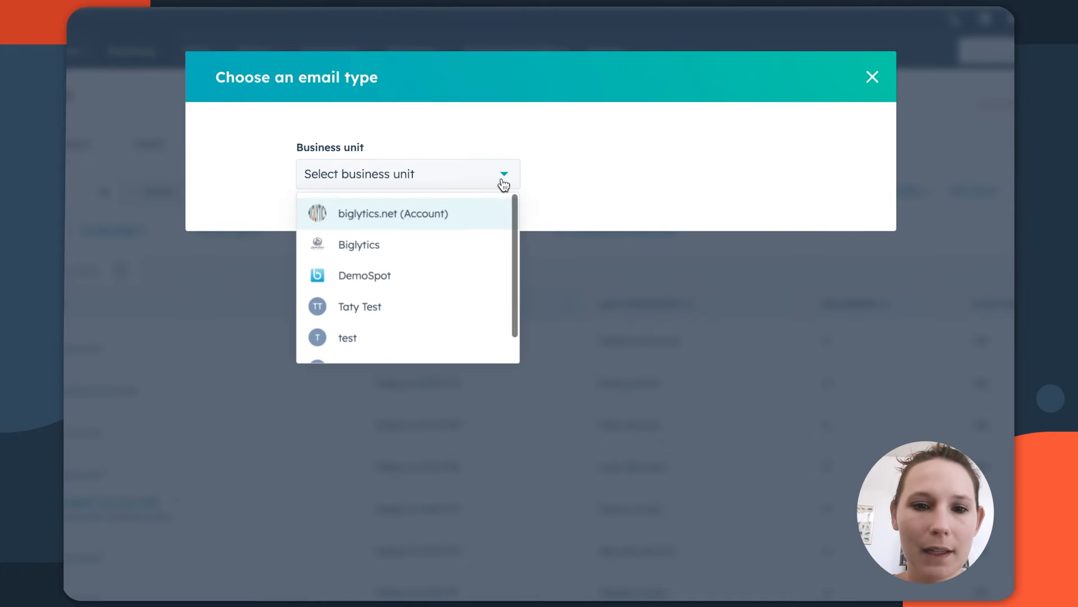
click(393, 214)
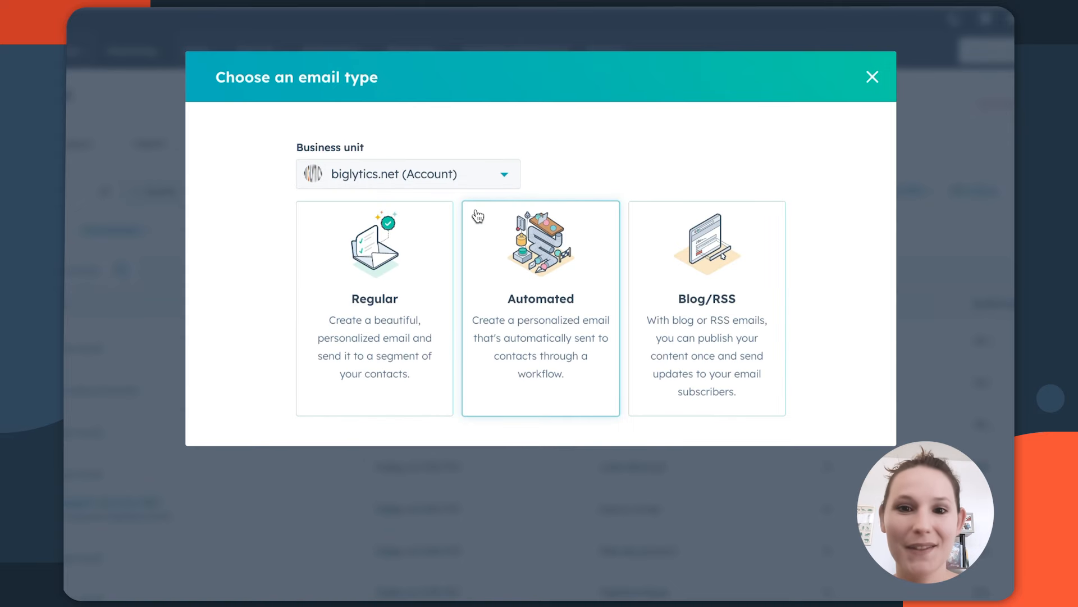
mouse_move(570, 171)
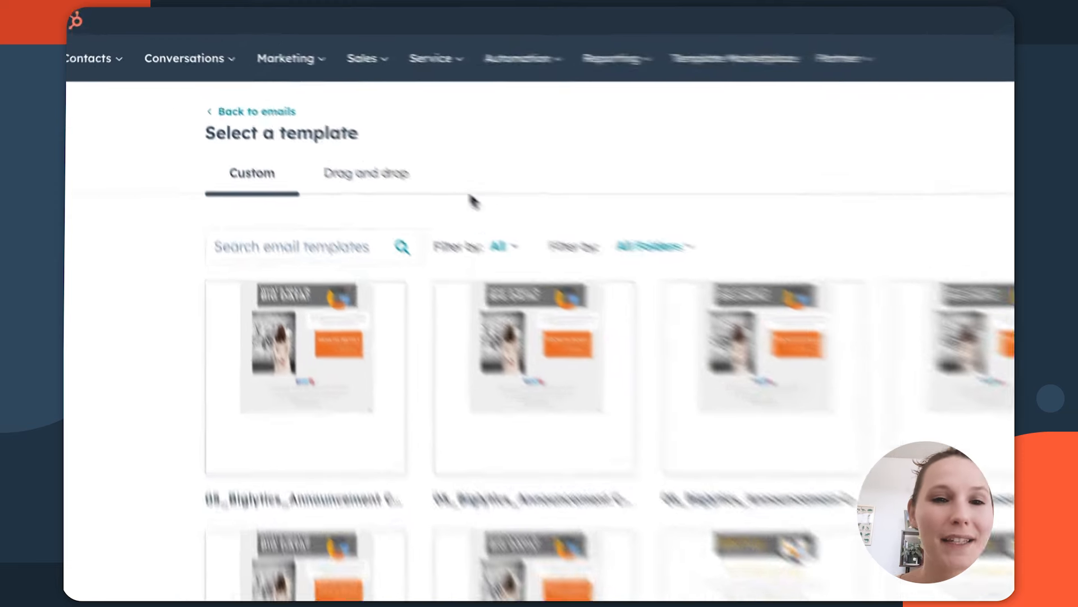
Start the new email from the newsletter-style template with placeholder logo, image and text.
click(365, 173)
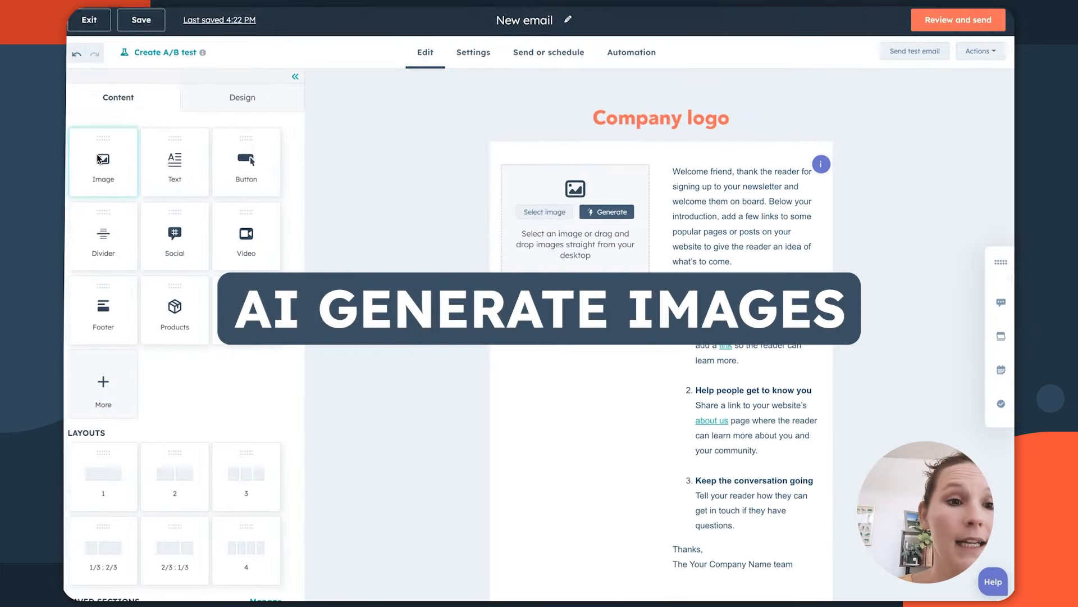
Fill the image block with an AI-generated vector image from the prompt 'plant in a pot'.
click(575, 200)
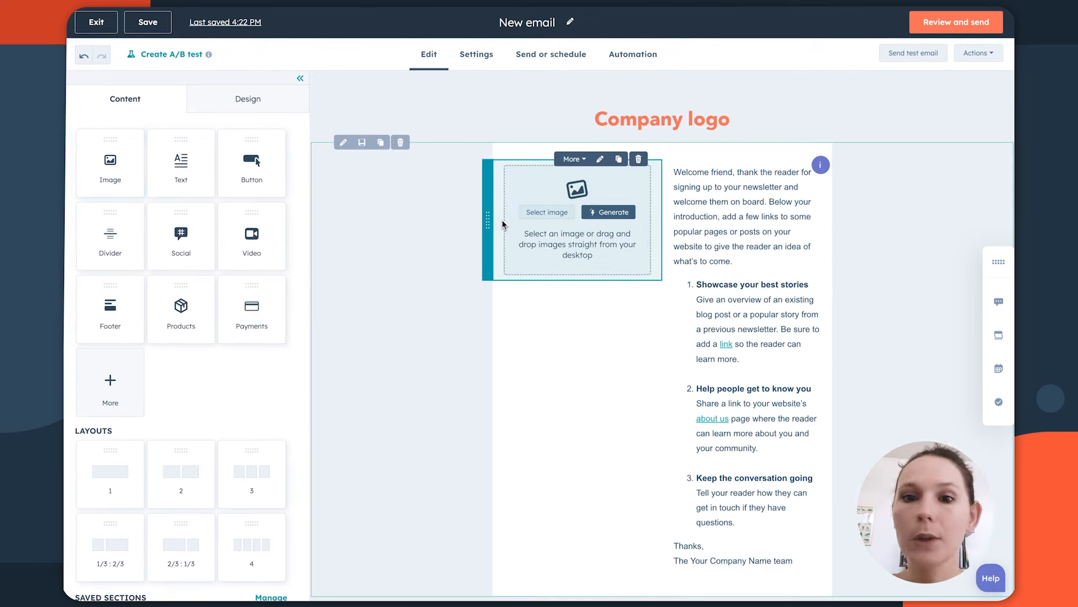
click(608, 213)
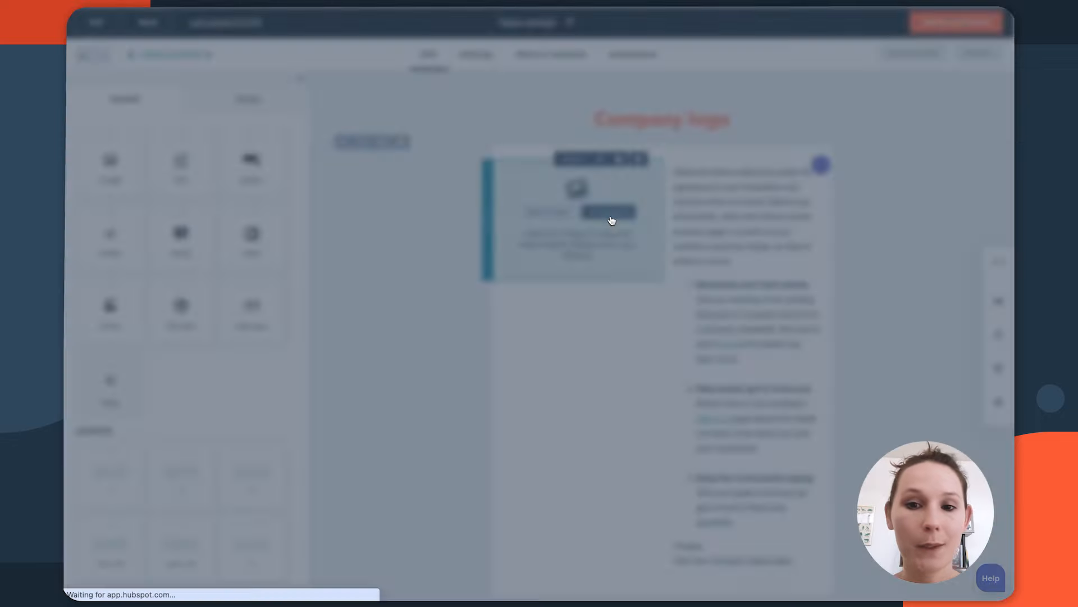
click(608, 212)
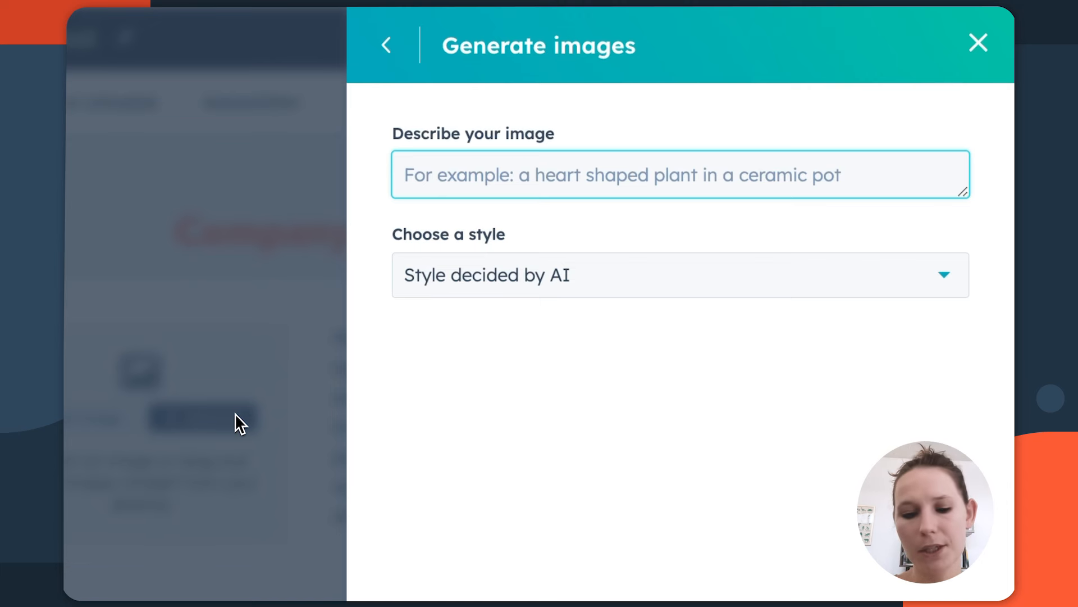
text(plant in a pot)
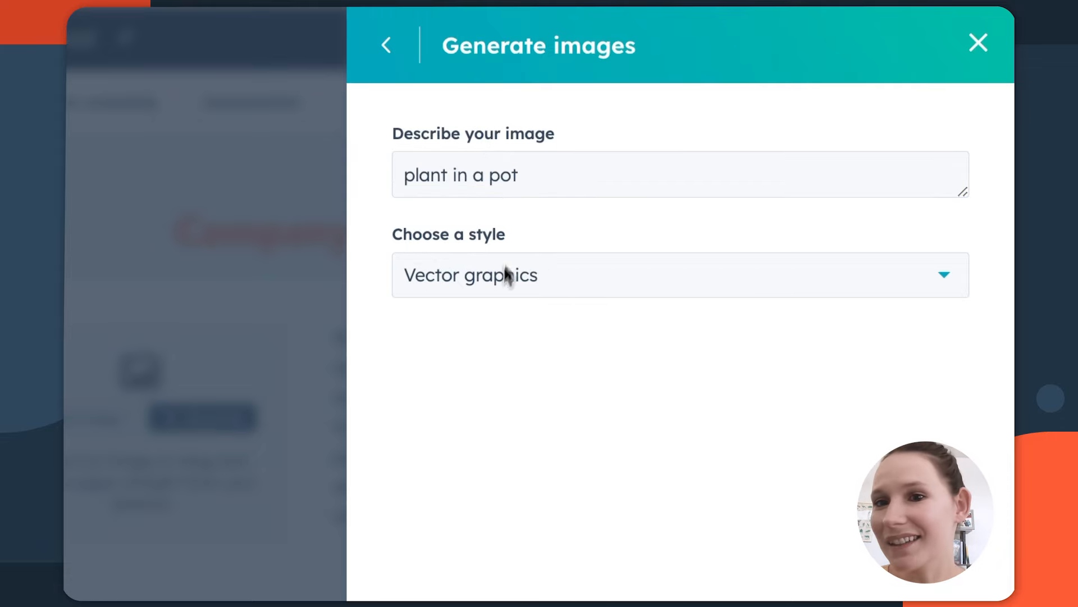
click(679, 275)
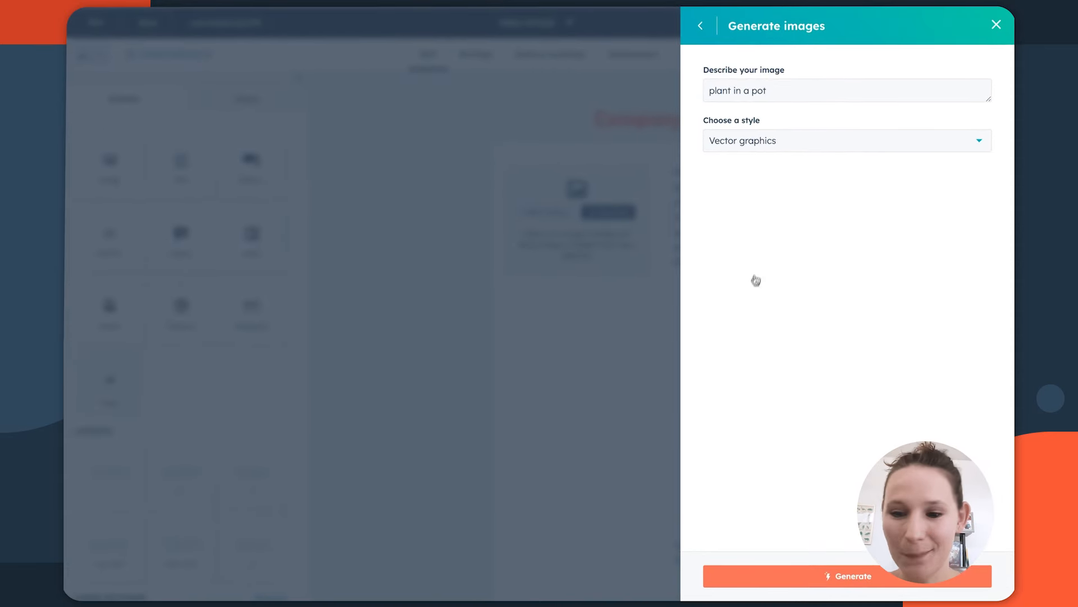
click(847, 576)
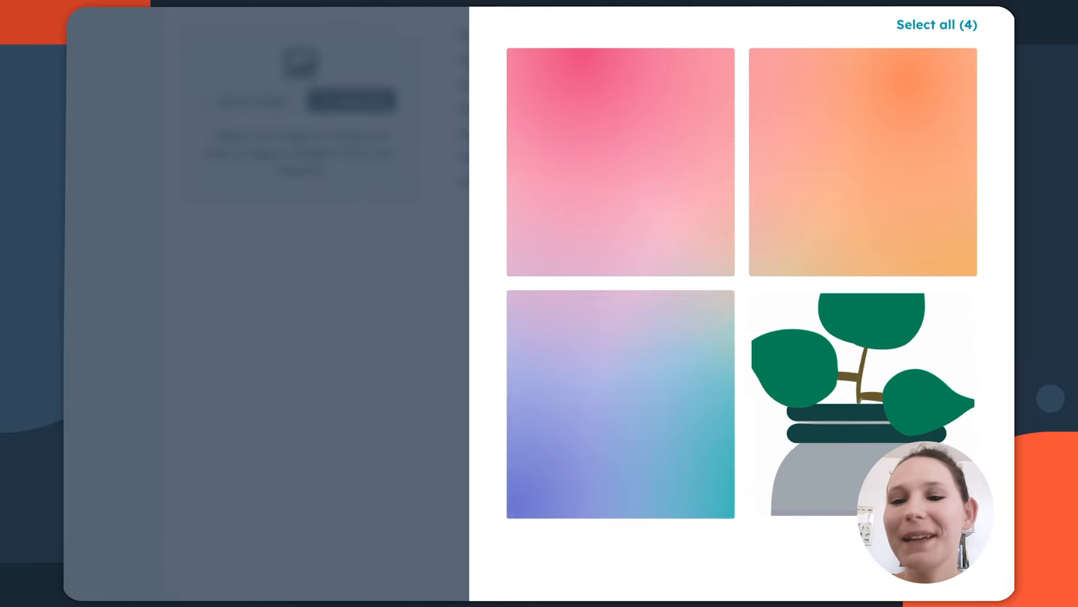
click(619, 162)
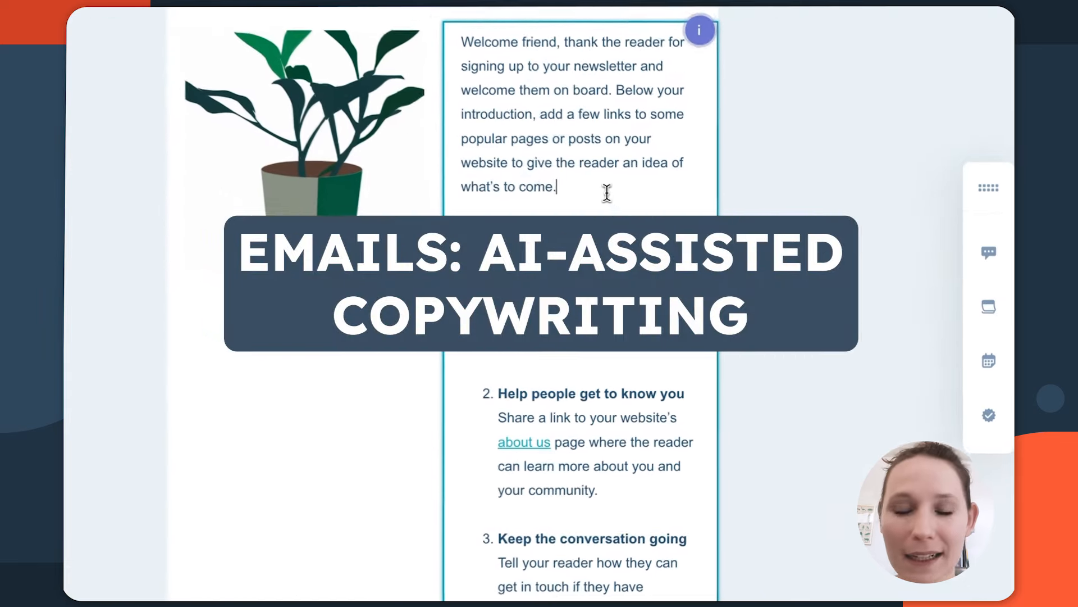
Replace the welcome paragraph with an AI Change tone rewrite and insert it into the email.
triple_click(571, 114)
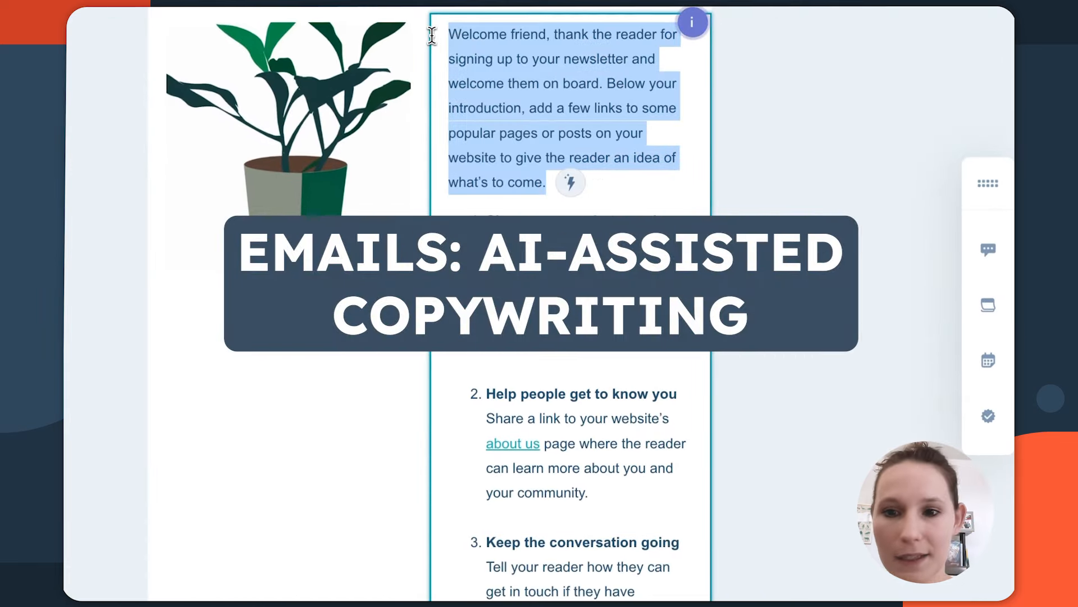
click(570, 182)
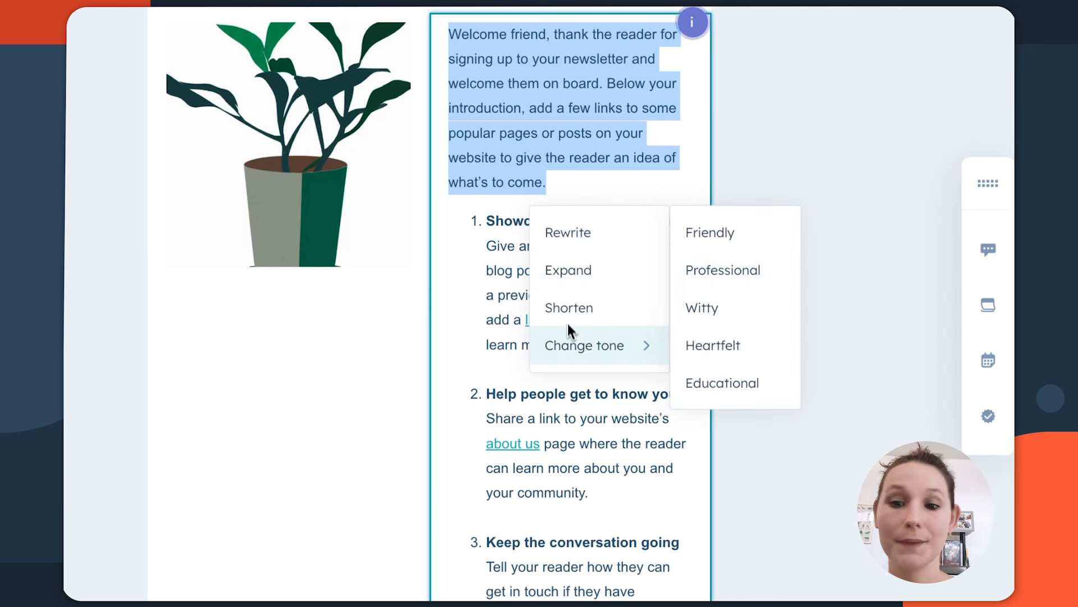
mouse_move(588, 352)
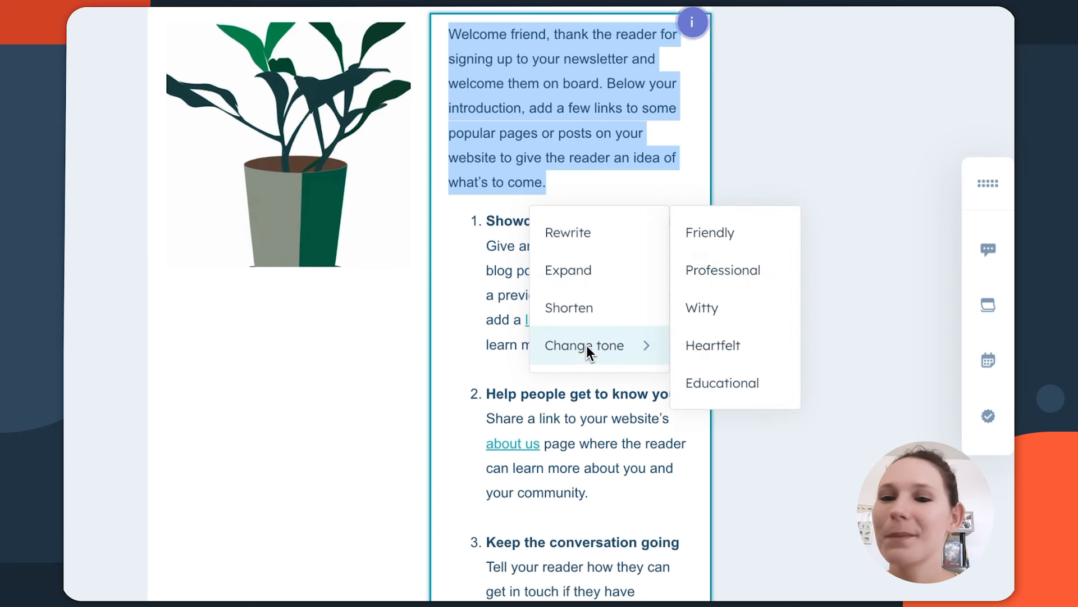
mouse_move(594, 340)
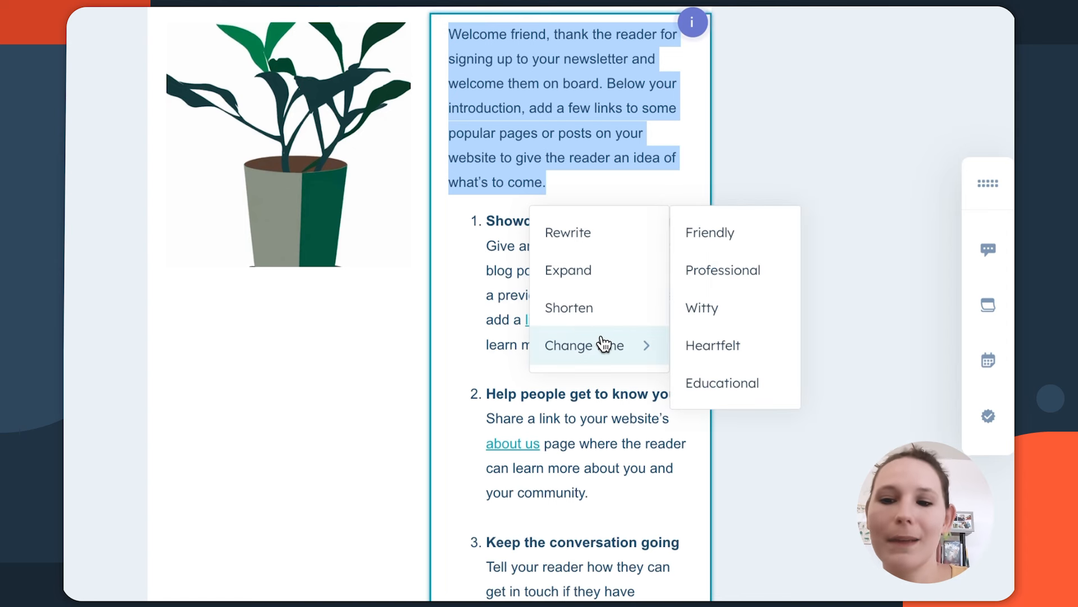
click(722, 345)
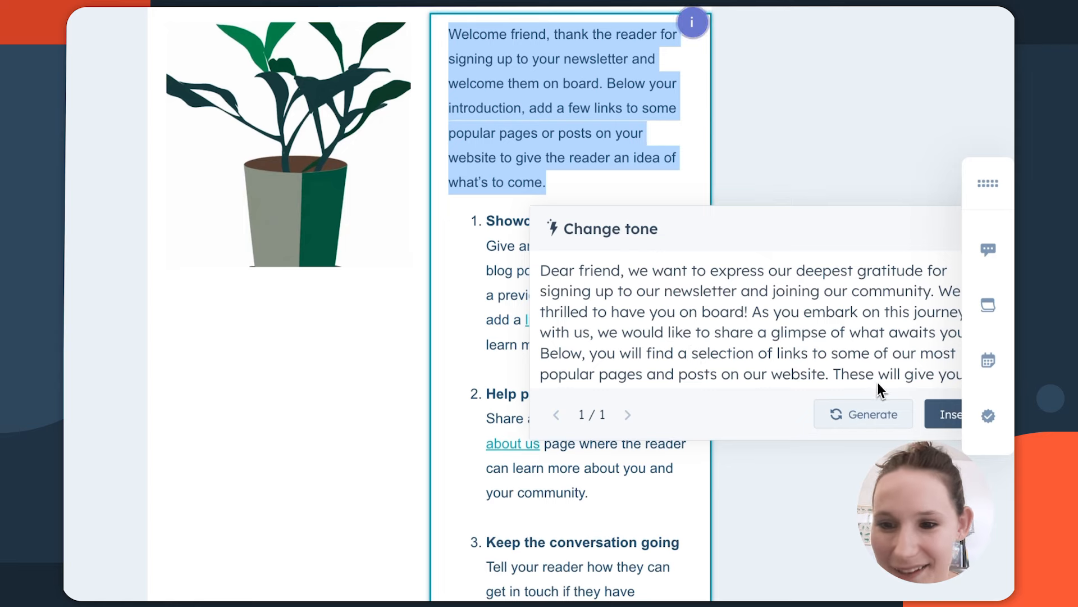
click(949, 415)
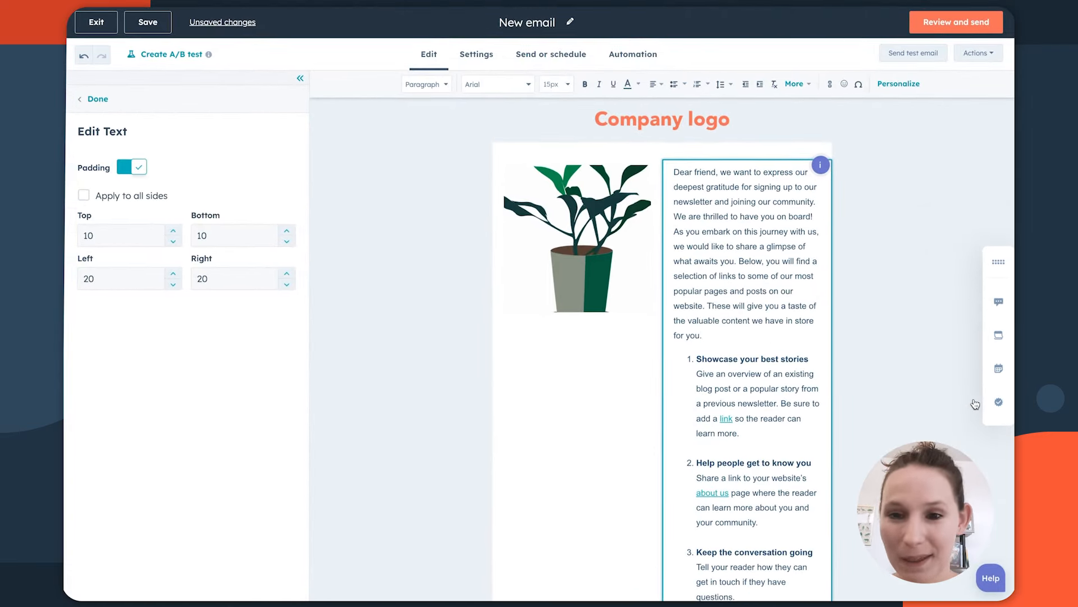
click(147, 22)
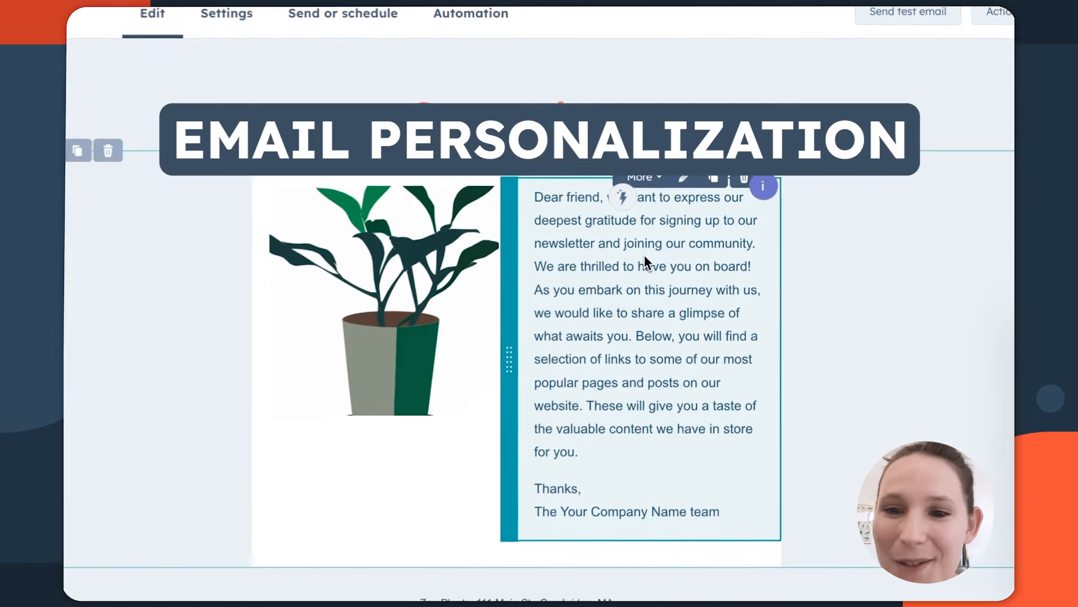
Select the word 'friend' in the greeting so it can become a First name token.
double_click(575, 199)
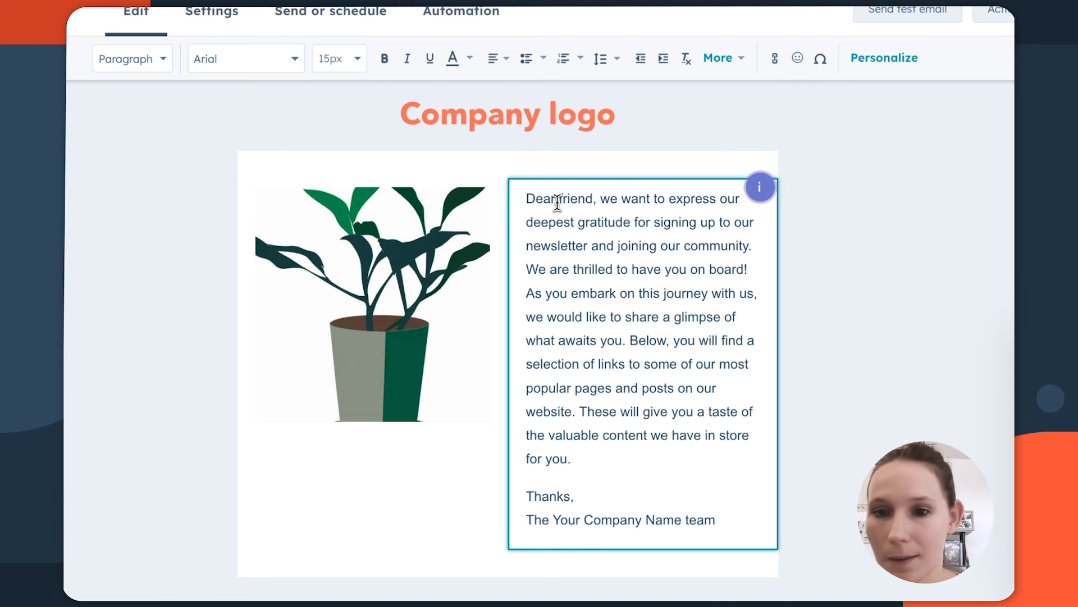
double_click(559, 199)
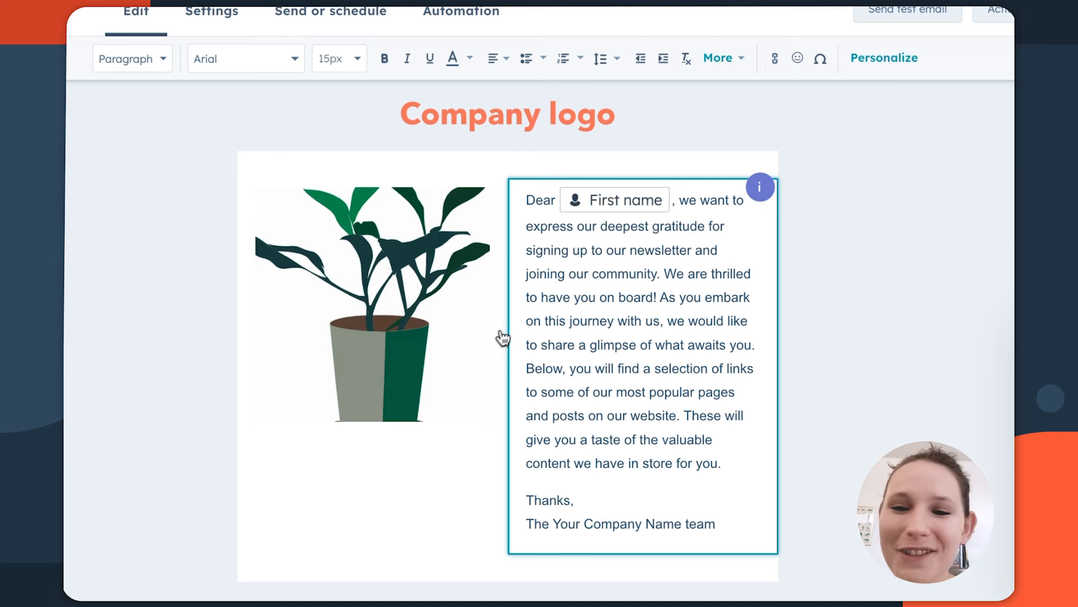
mouse_move(498, 343)
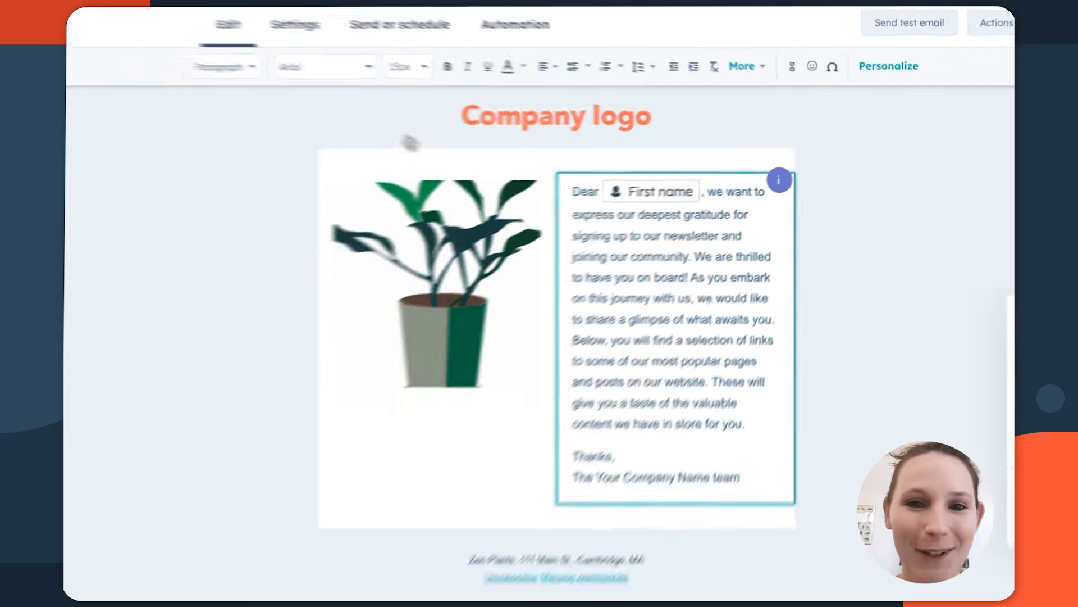
In Settings, prepare a Contact personalization token for the subject line, searching 'first'.
click(476, 53)
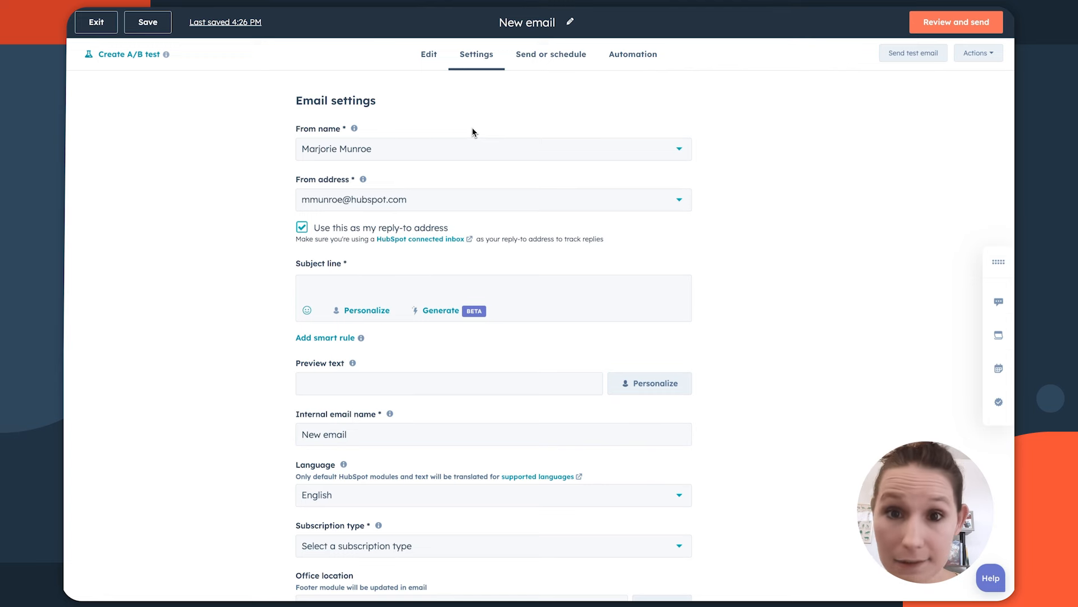
scroll(down, 3)
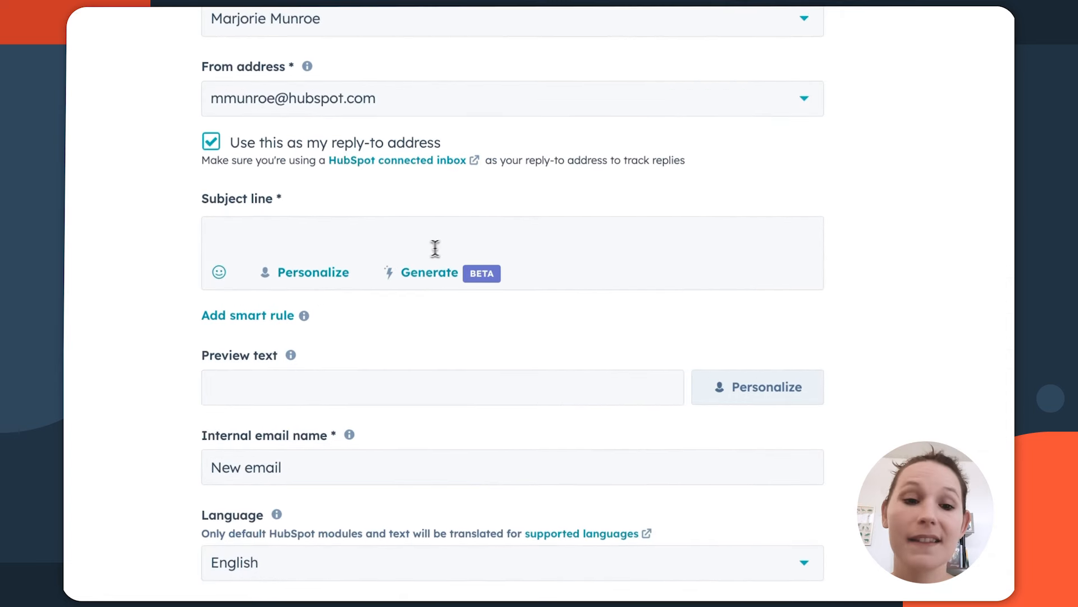
click(304, 272)
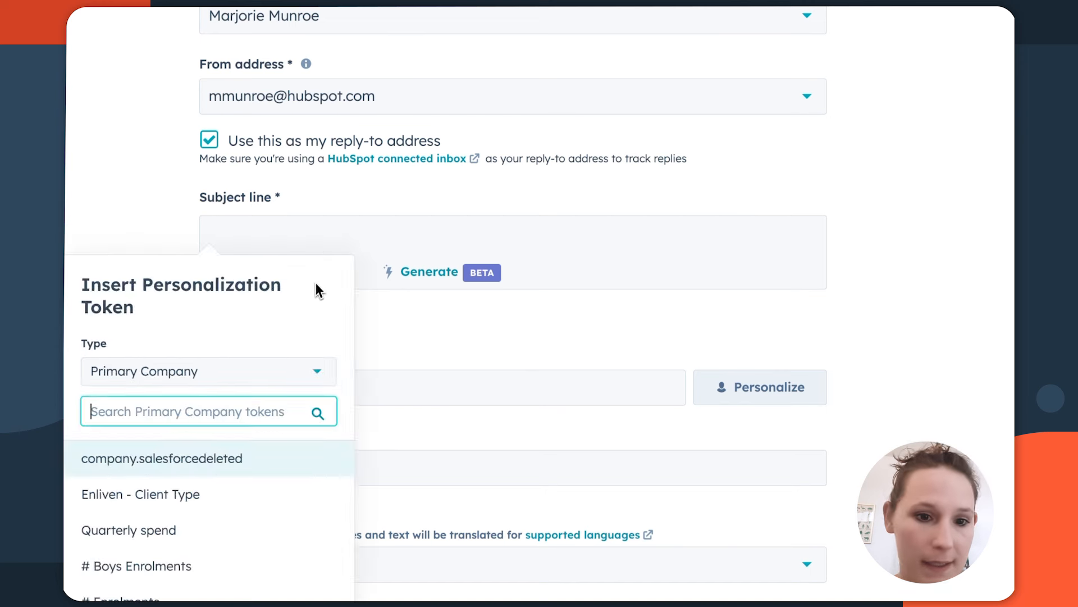
click(208, 371)
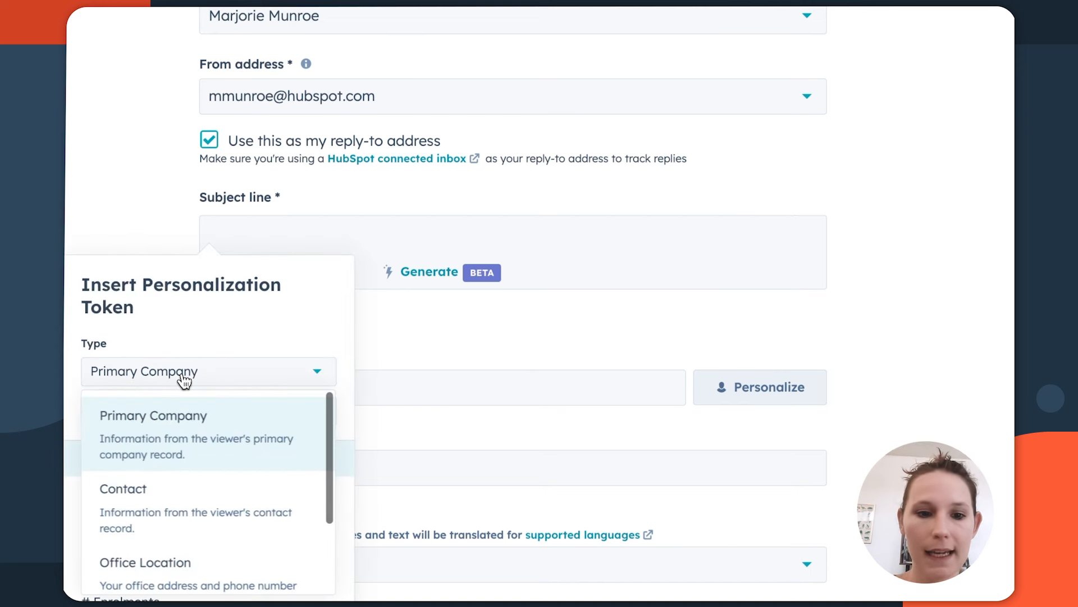
click(123, 488)
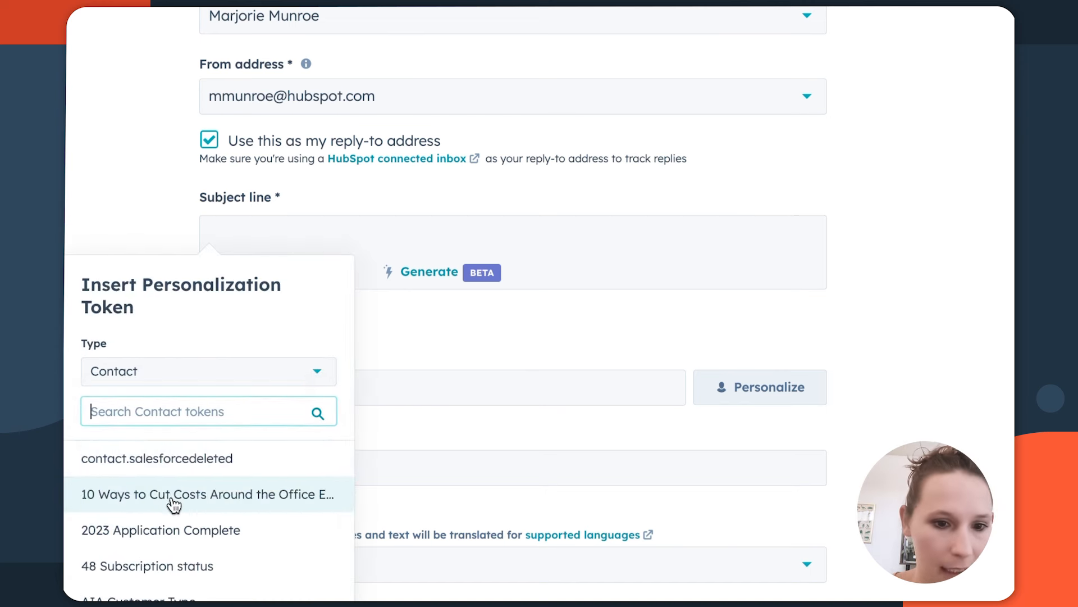
text(first)
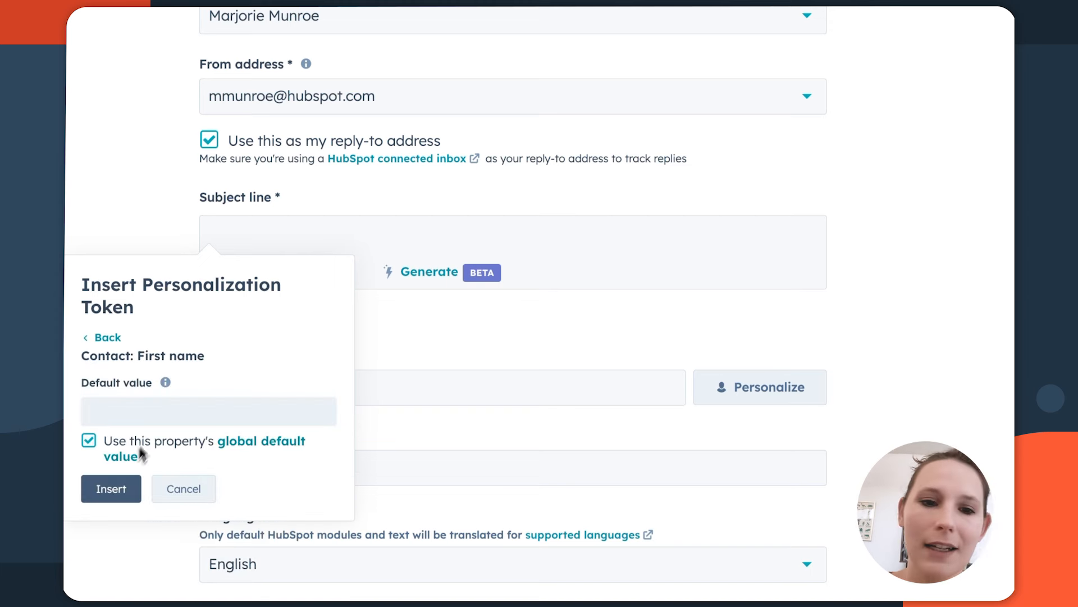
Insert the First name token and a 'plant' seedling emoji into the subject, then review subscription type and campaign.
click(110, 489)
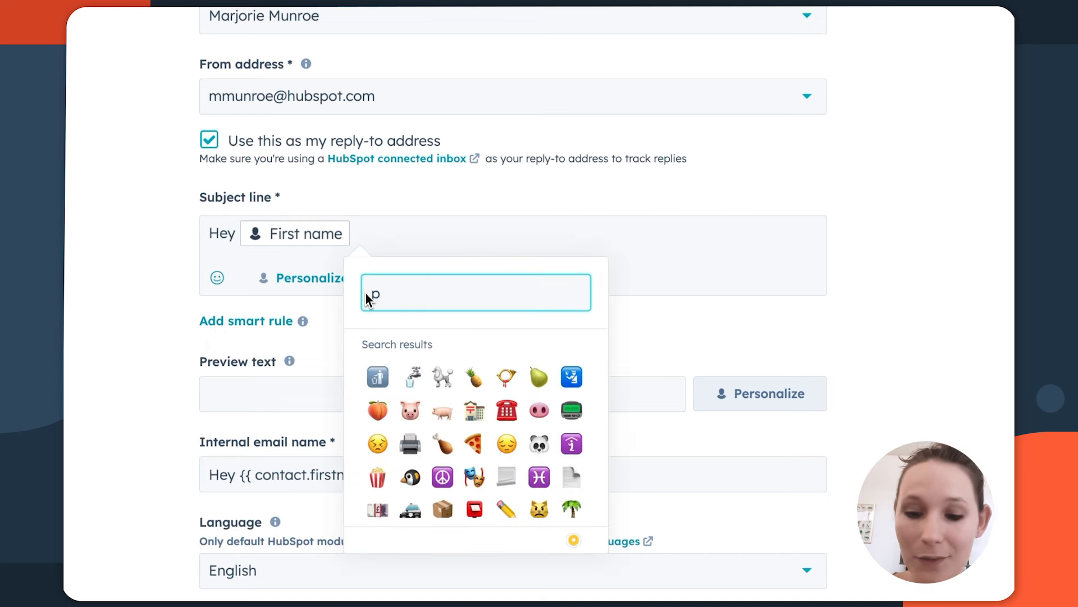
text(plant)
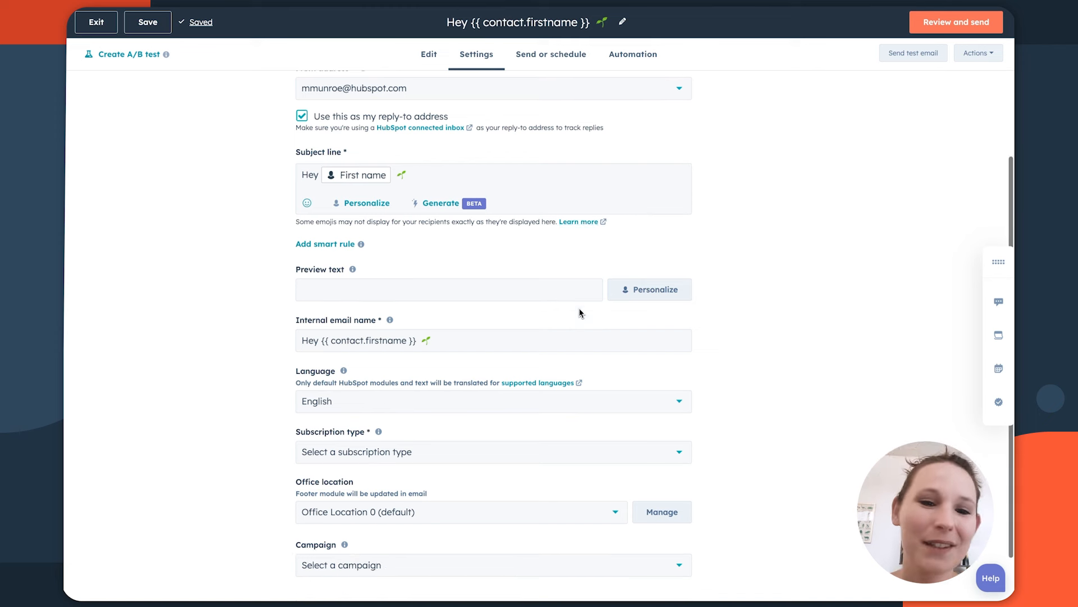
scroll(down, 3)
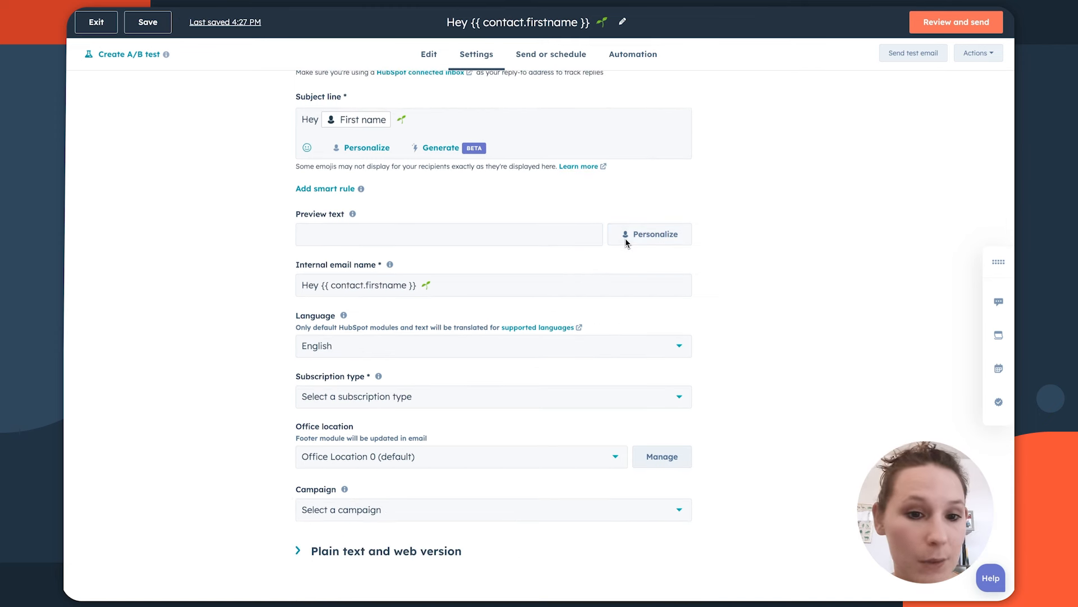
click(492, 397)
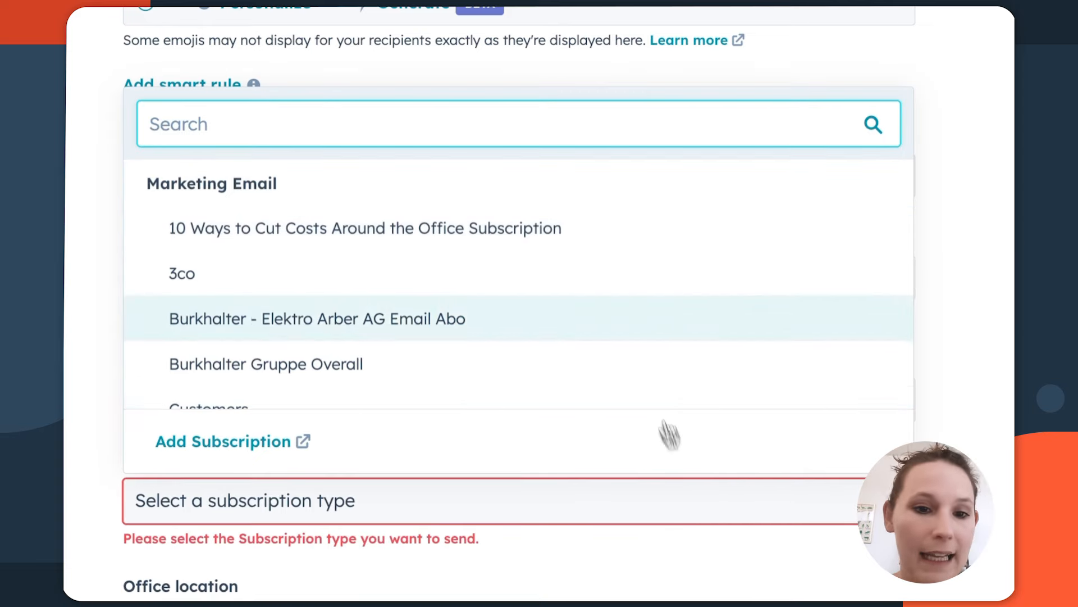
click(265, 364)
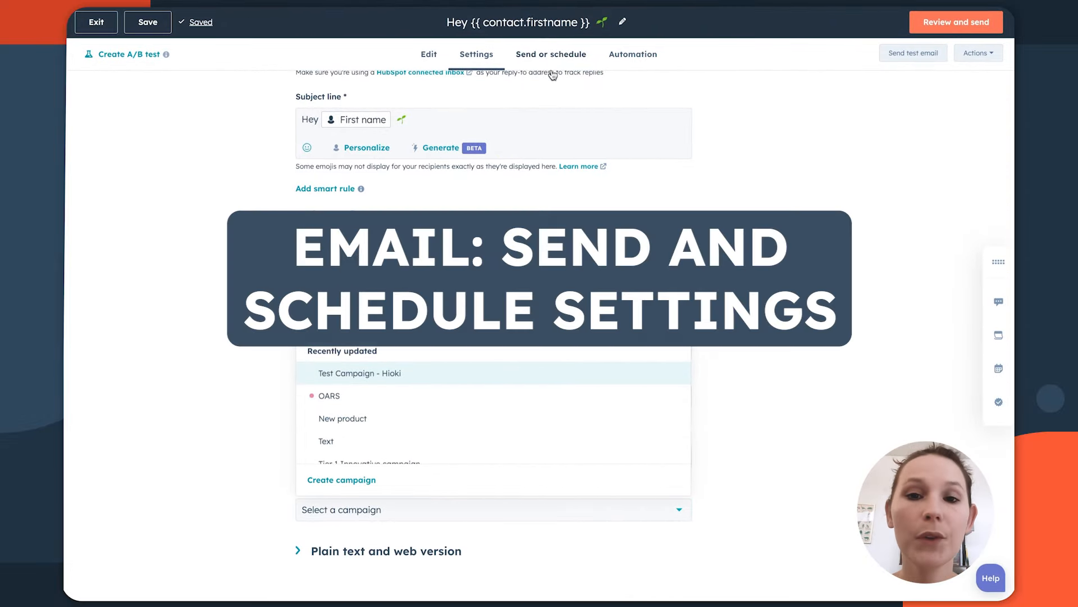
Send to the leadsssss list, excluding unengaged contacts and the Fundraiser list.
click(550, 54)
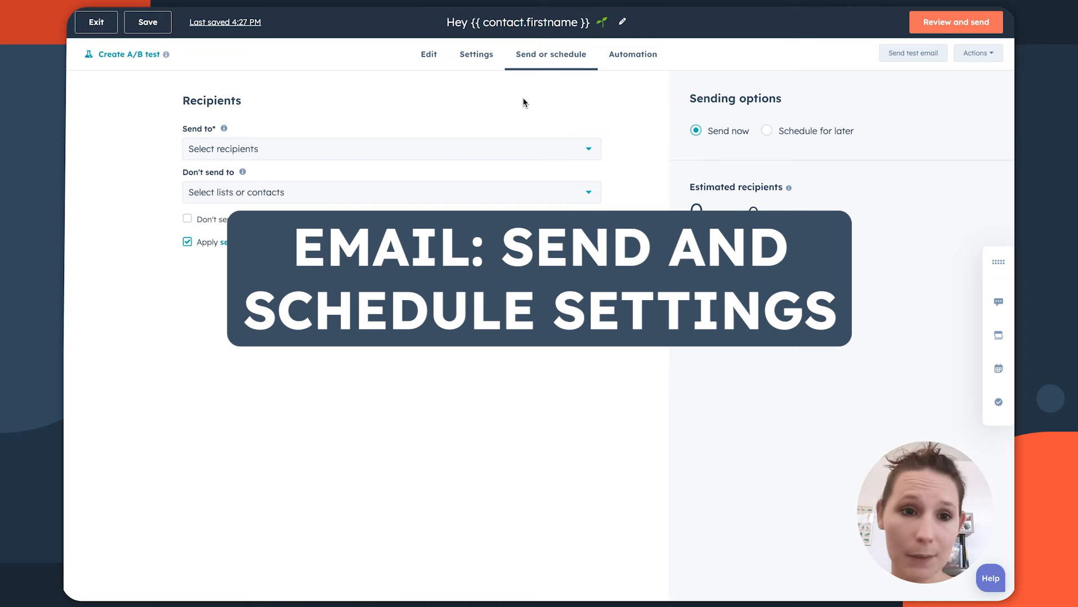
click(390, 148)
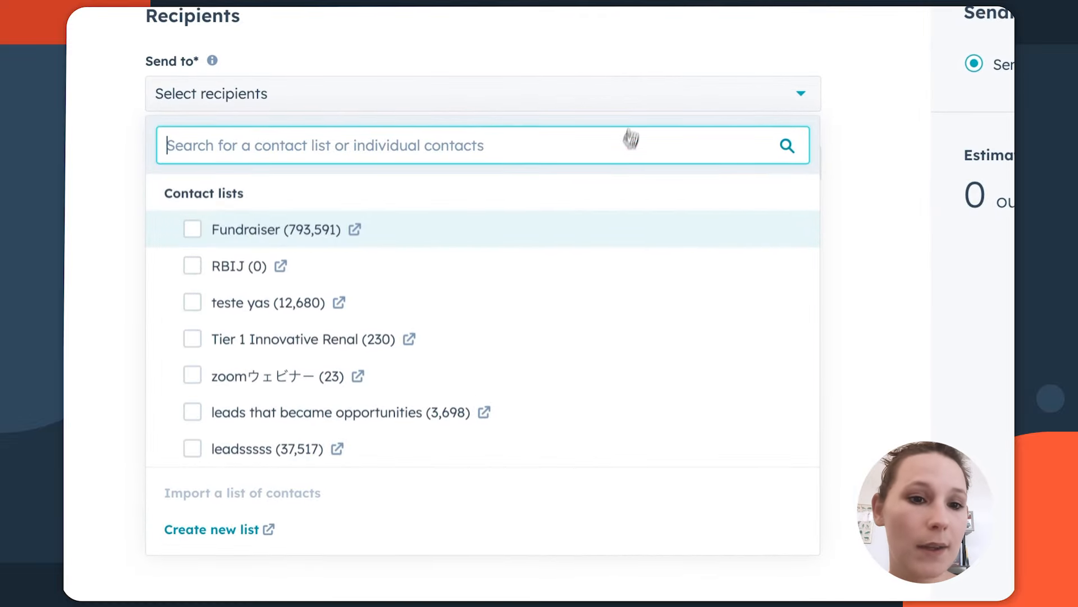
scroll(down, 3)
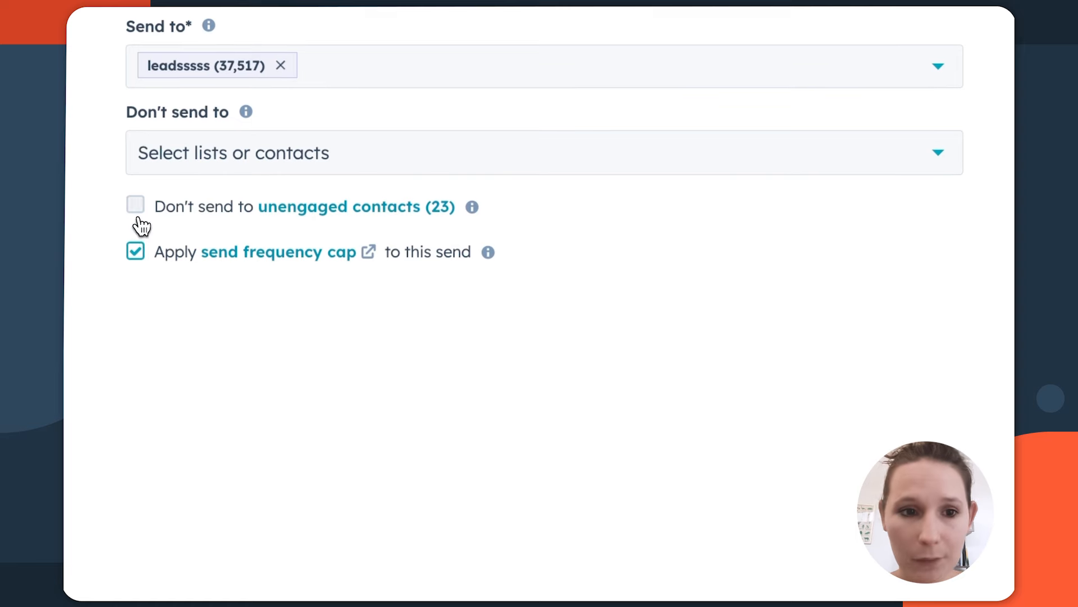
click(135, 204)
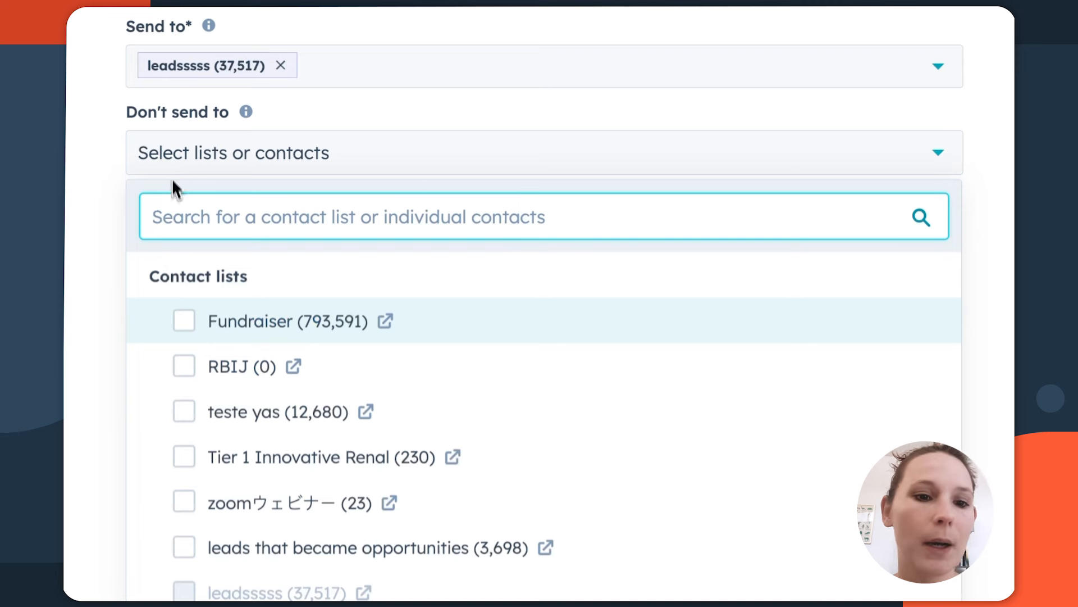
click(183, 320)
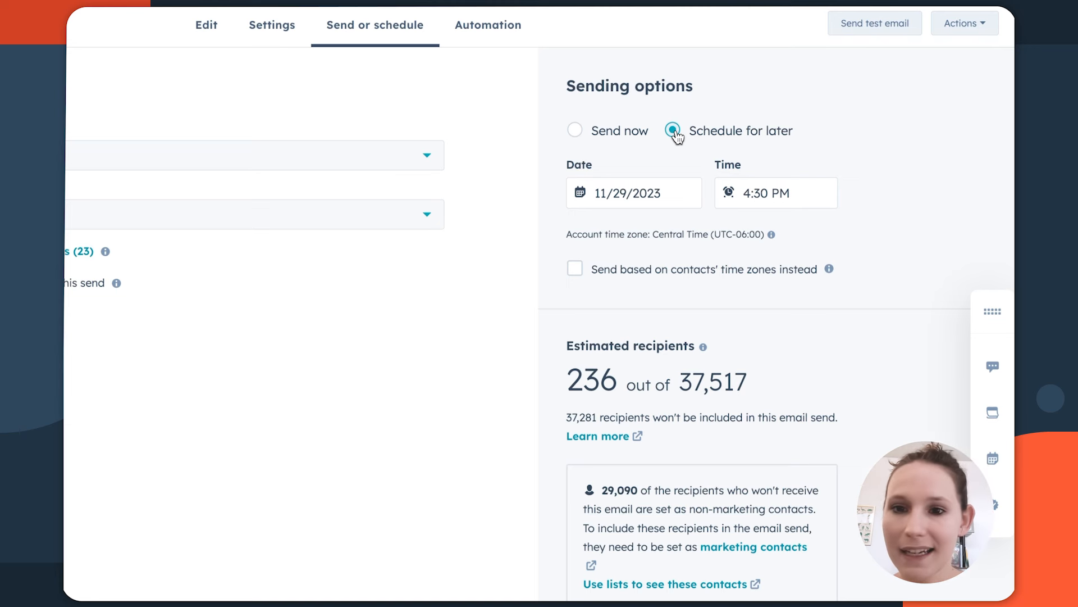
Schedule the send for later on 11/29/2023 4:30 PM, based on each contact's time zone.
click(671, 130)
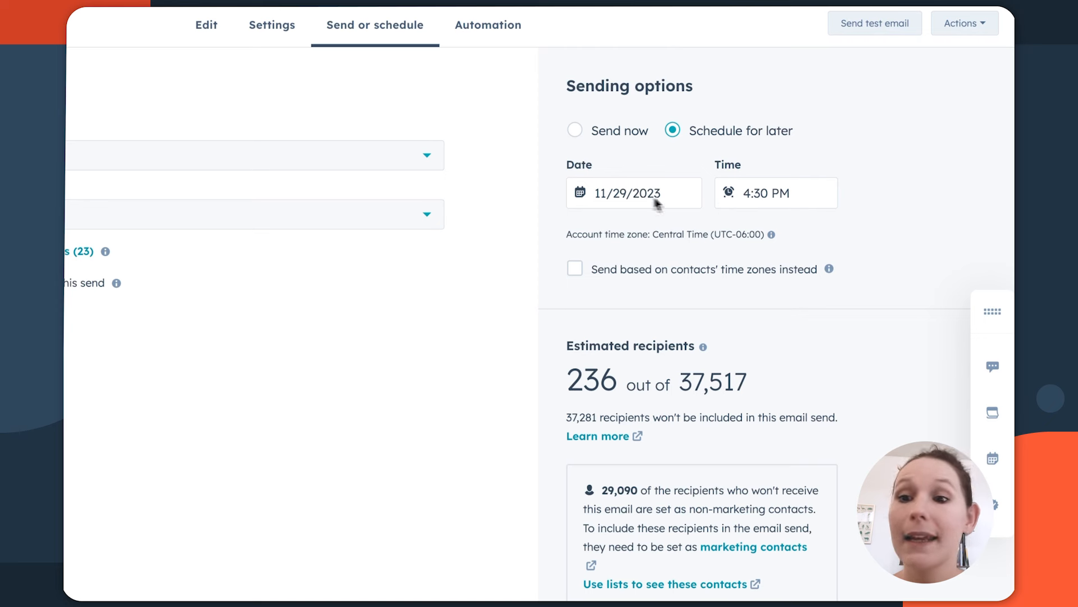
mouse_move(818, 234)
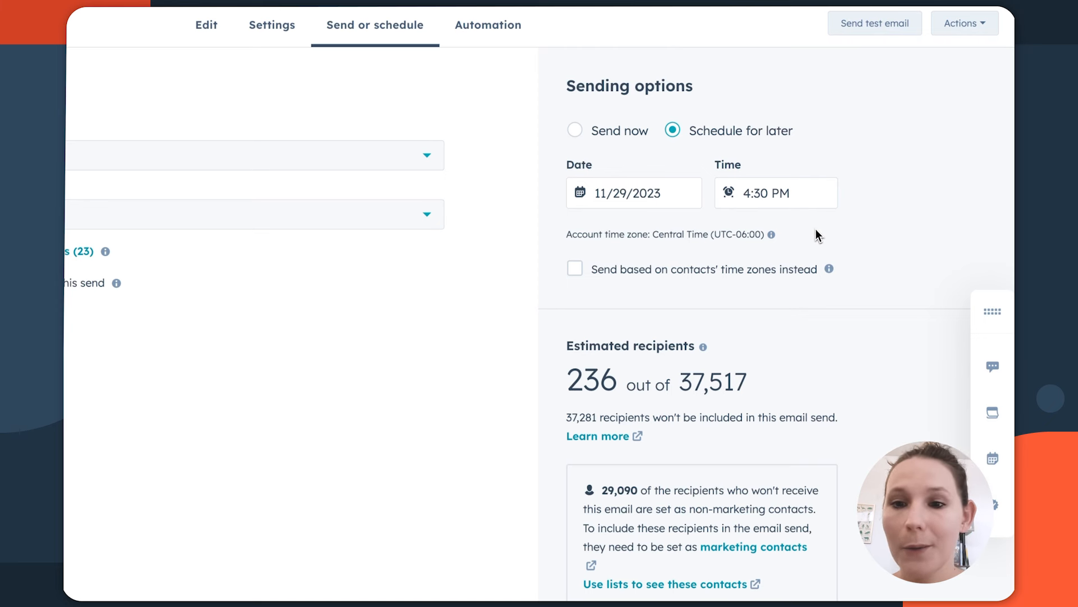
click(575, 269)
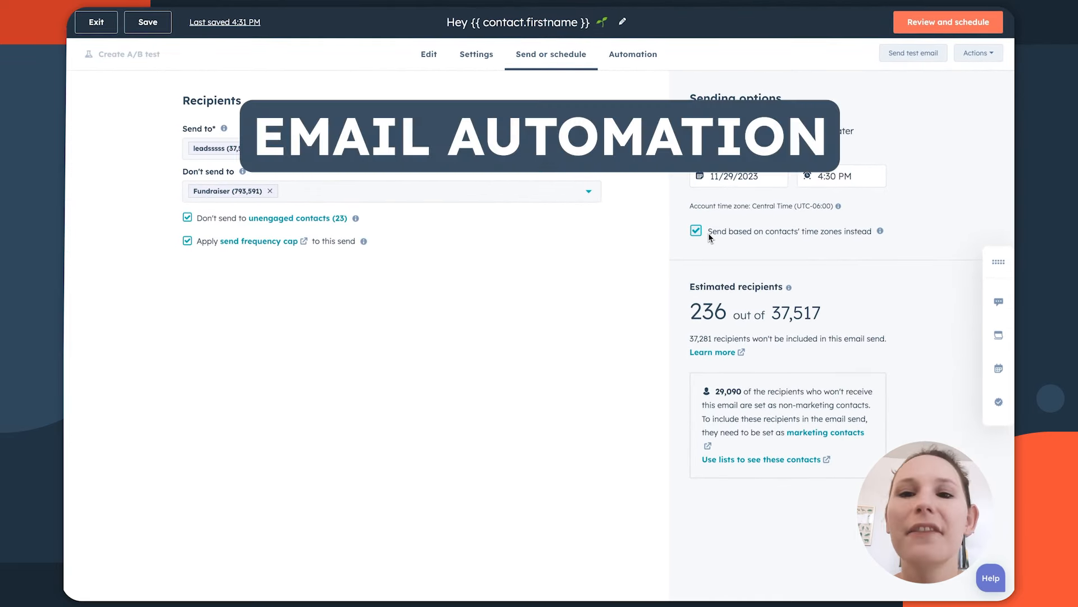
View the Automation follow-up workflow adding link-clickers to the Unknown Contact List.
click(632, 54)
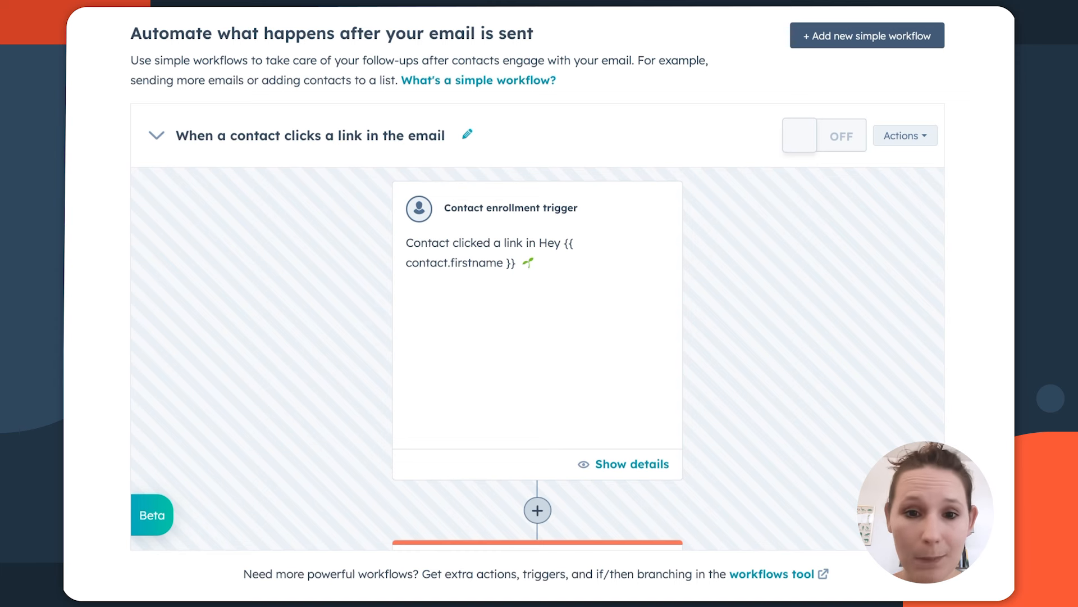
scroll(down, 3)
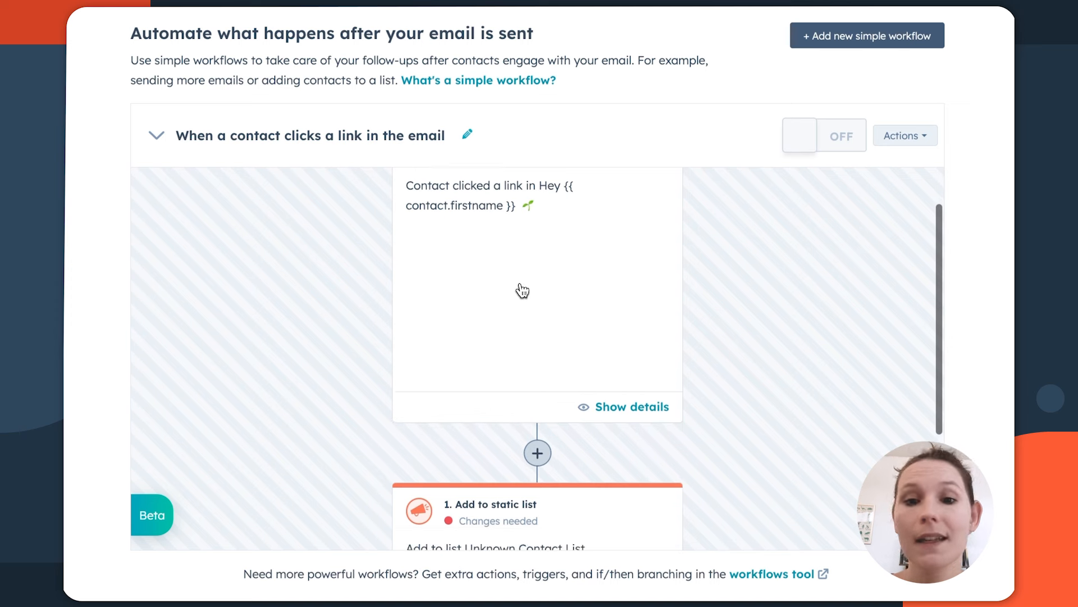
scroll(down, 3)
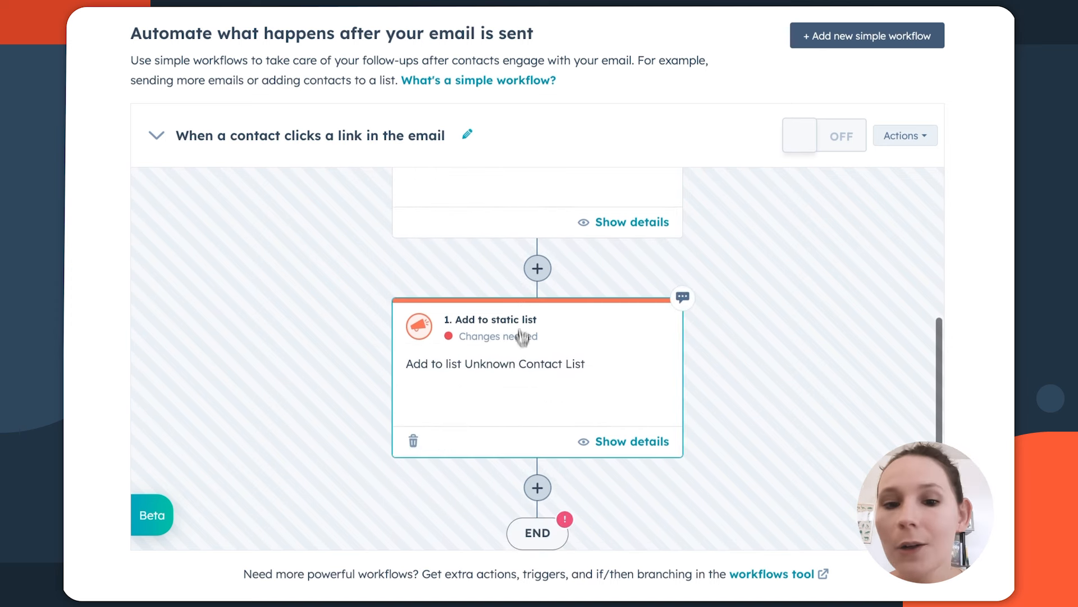
mouse_move(523, 376)
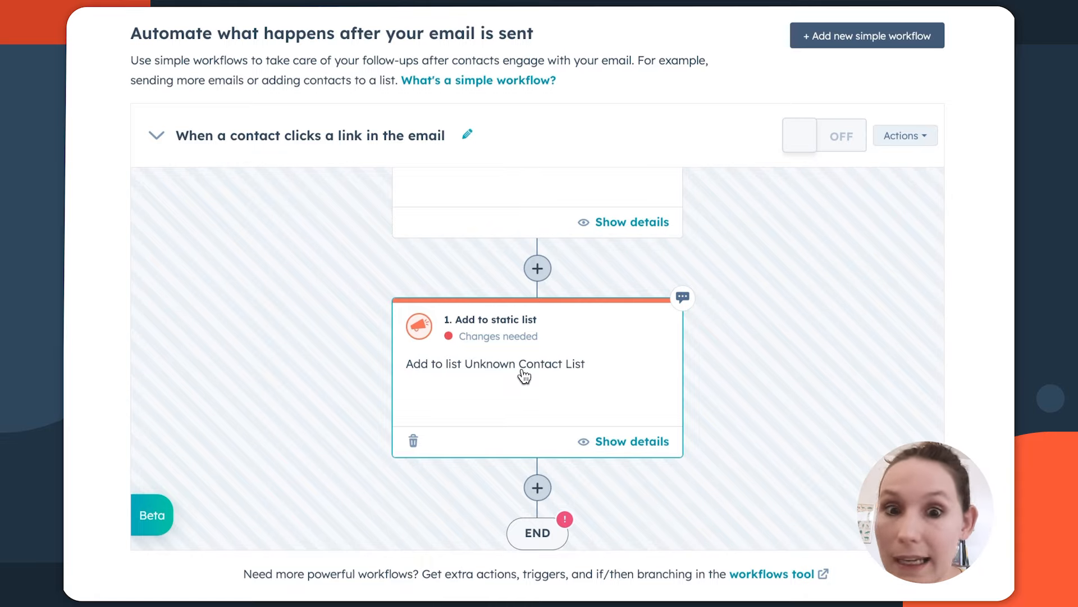
Start adding a Send email action after the static-list step, then cancel it.
click(537, 487)
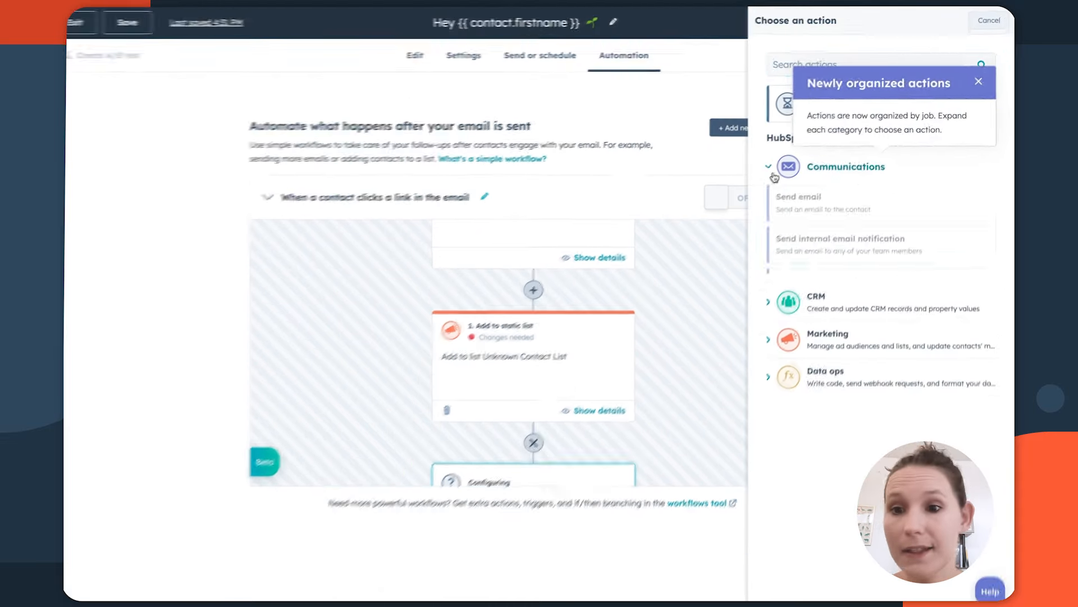
click(799, 198)
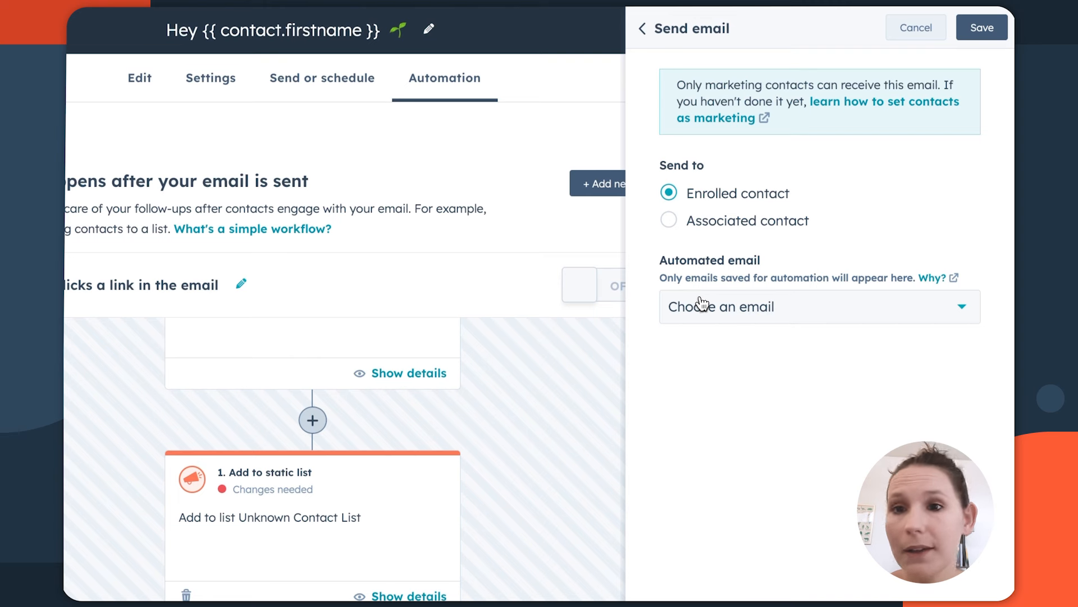
click(641, 28)
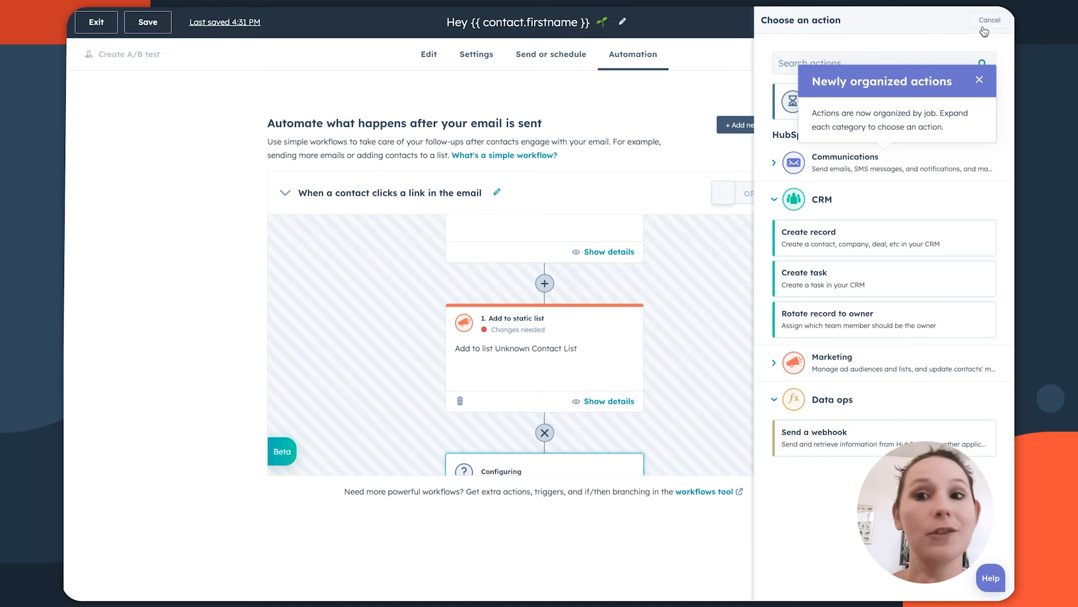
click(989, 19)
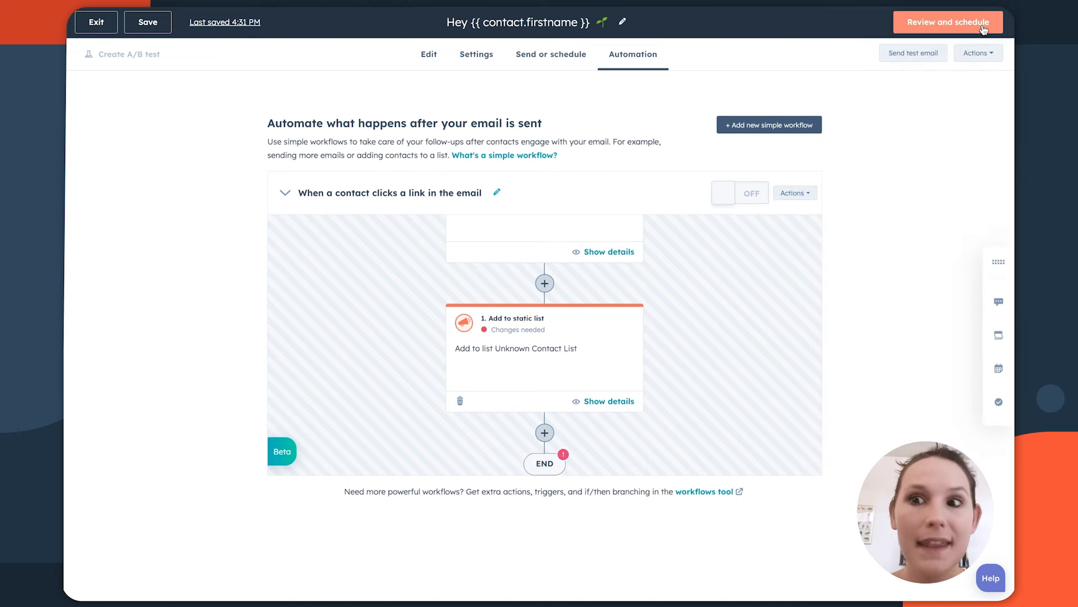
mouse_move(936, 75)
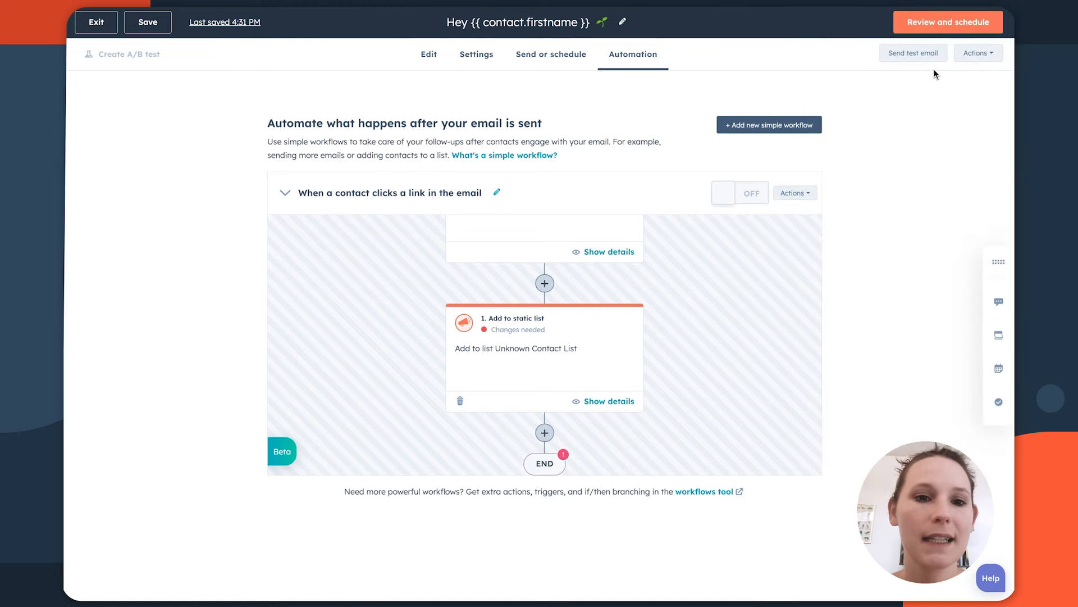
Review the send summary (236 recipients, time-zone delivery, one workflow) and start the device preview.
click(948, 21)
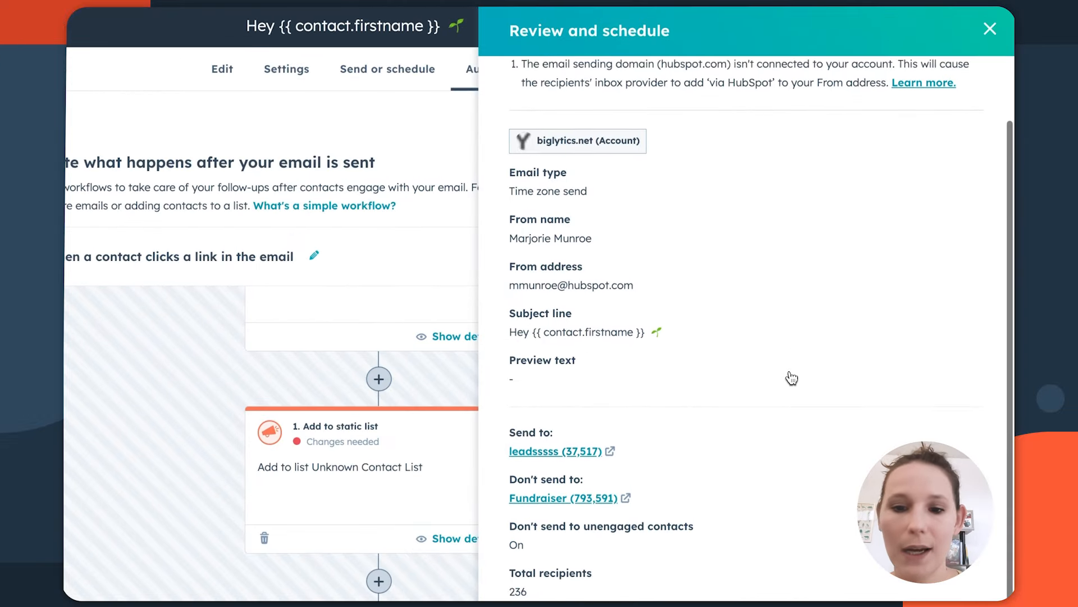
scroll(down, 3)
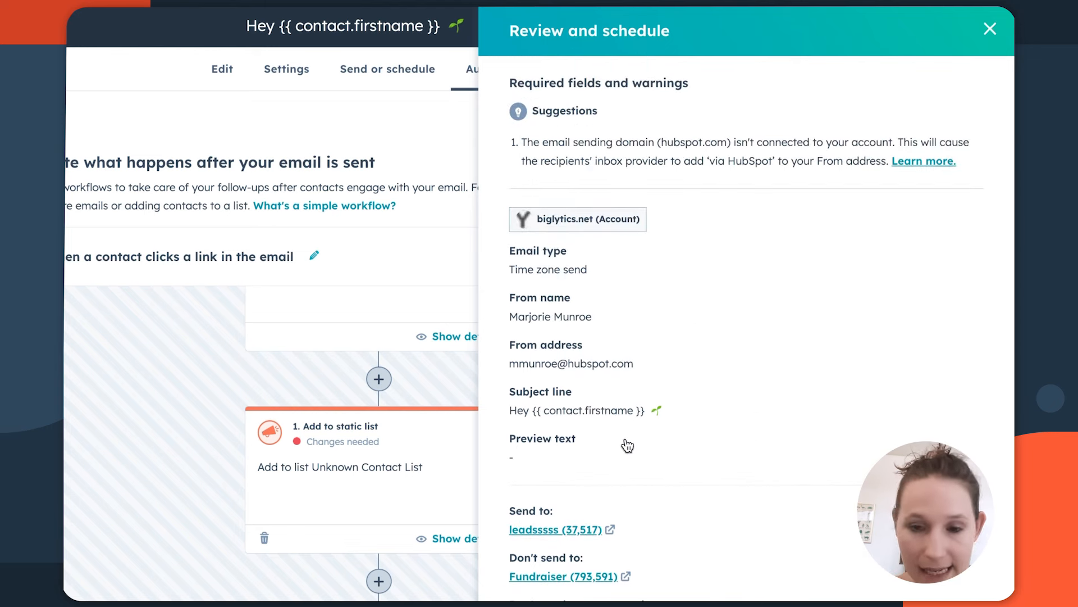
scroll(down, 3)
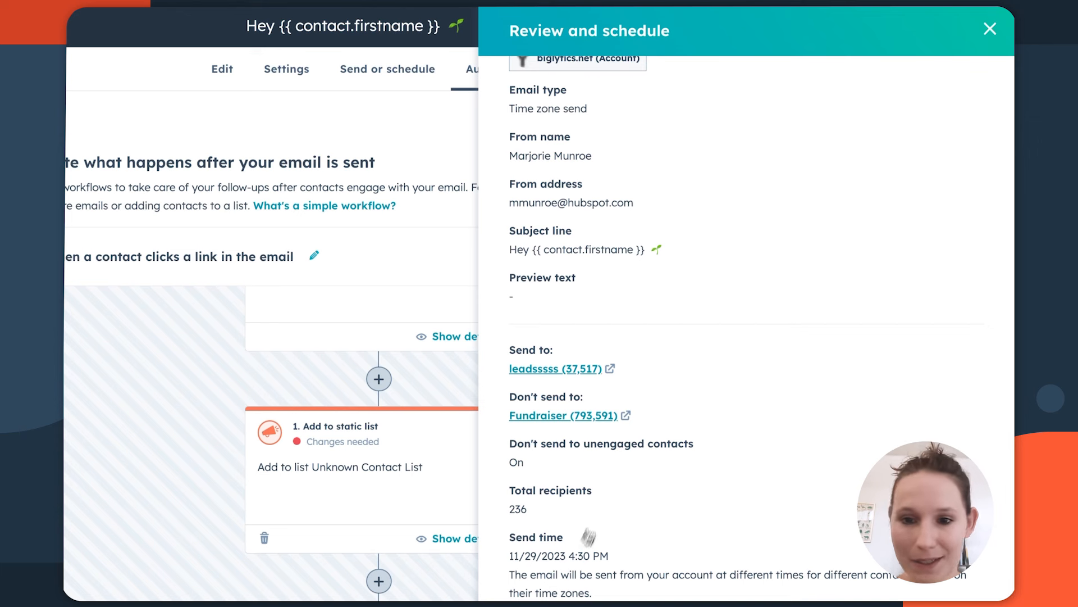
mouse_move(541, 373)
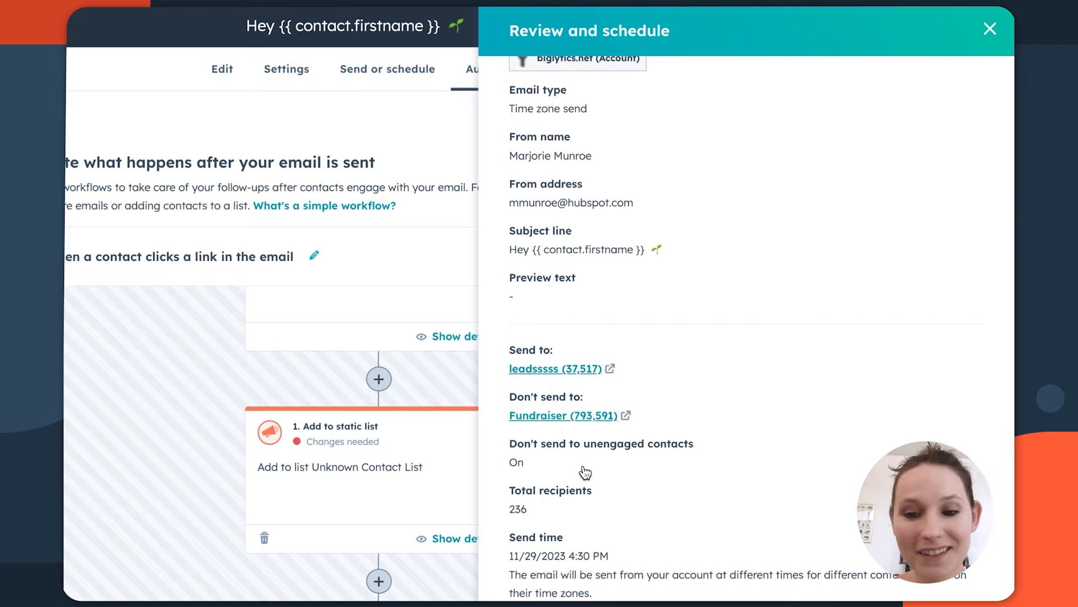
mouse_move(586, 552)
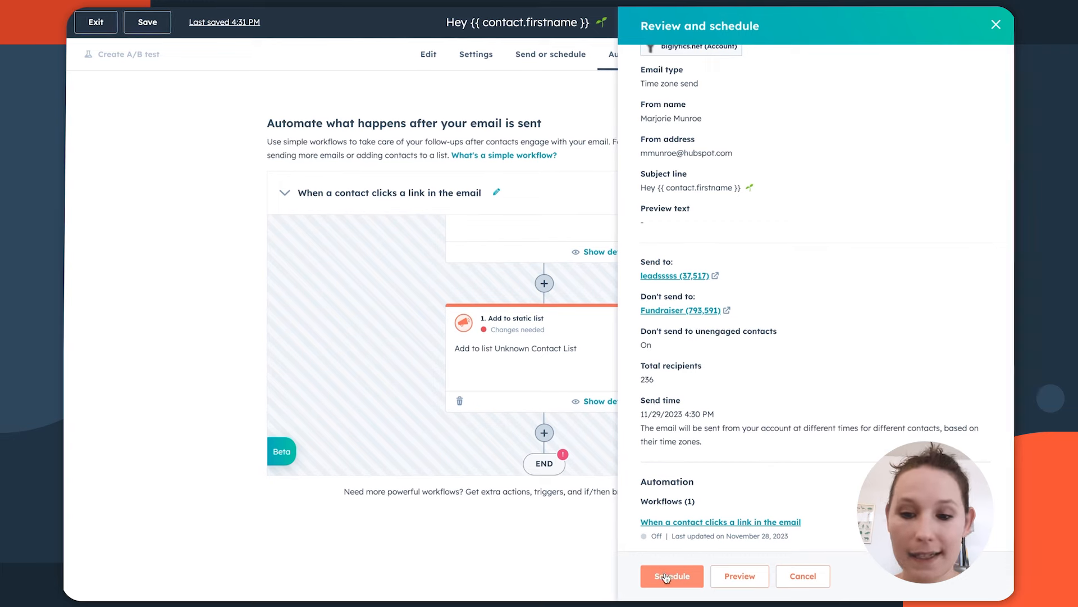
click(739, 575)
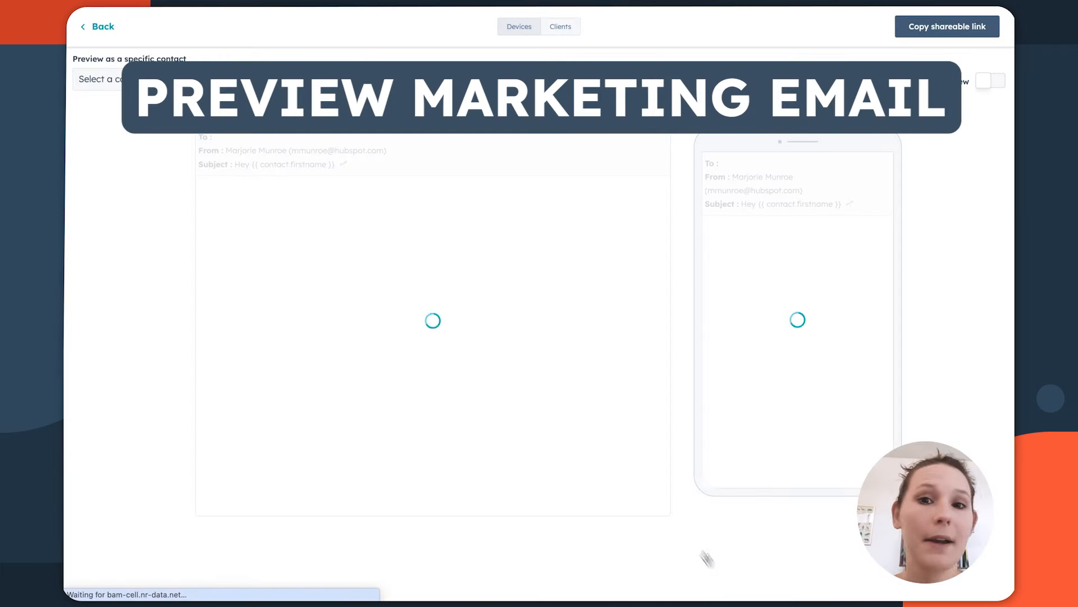